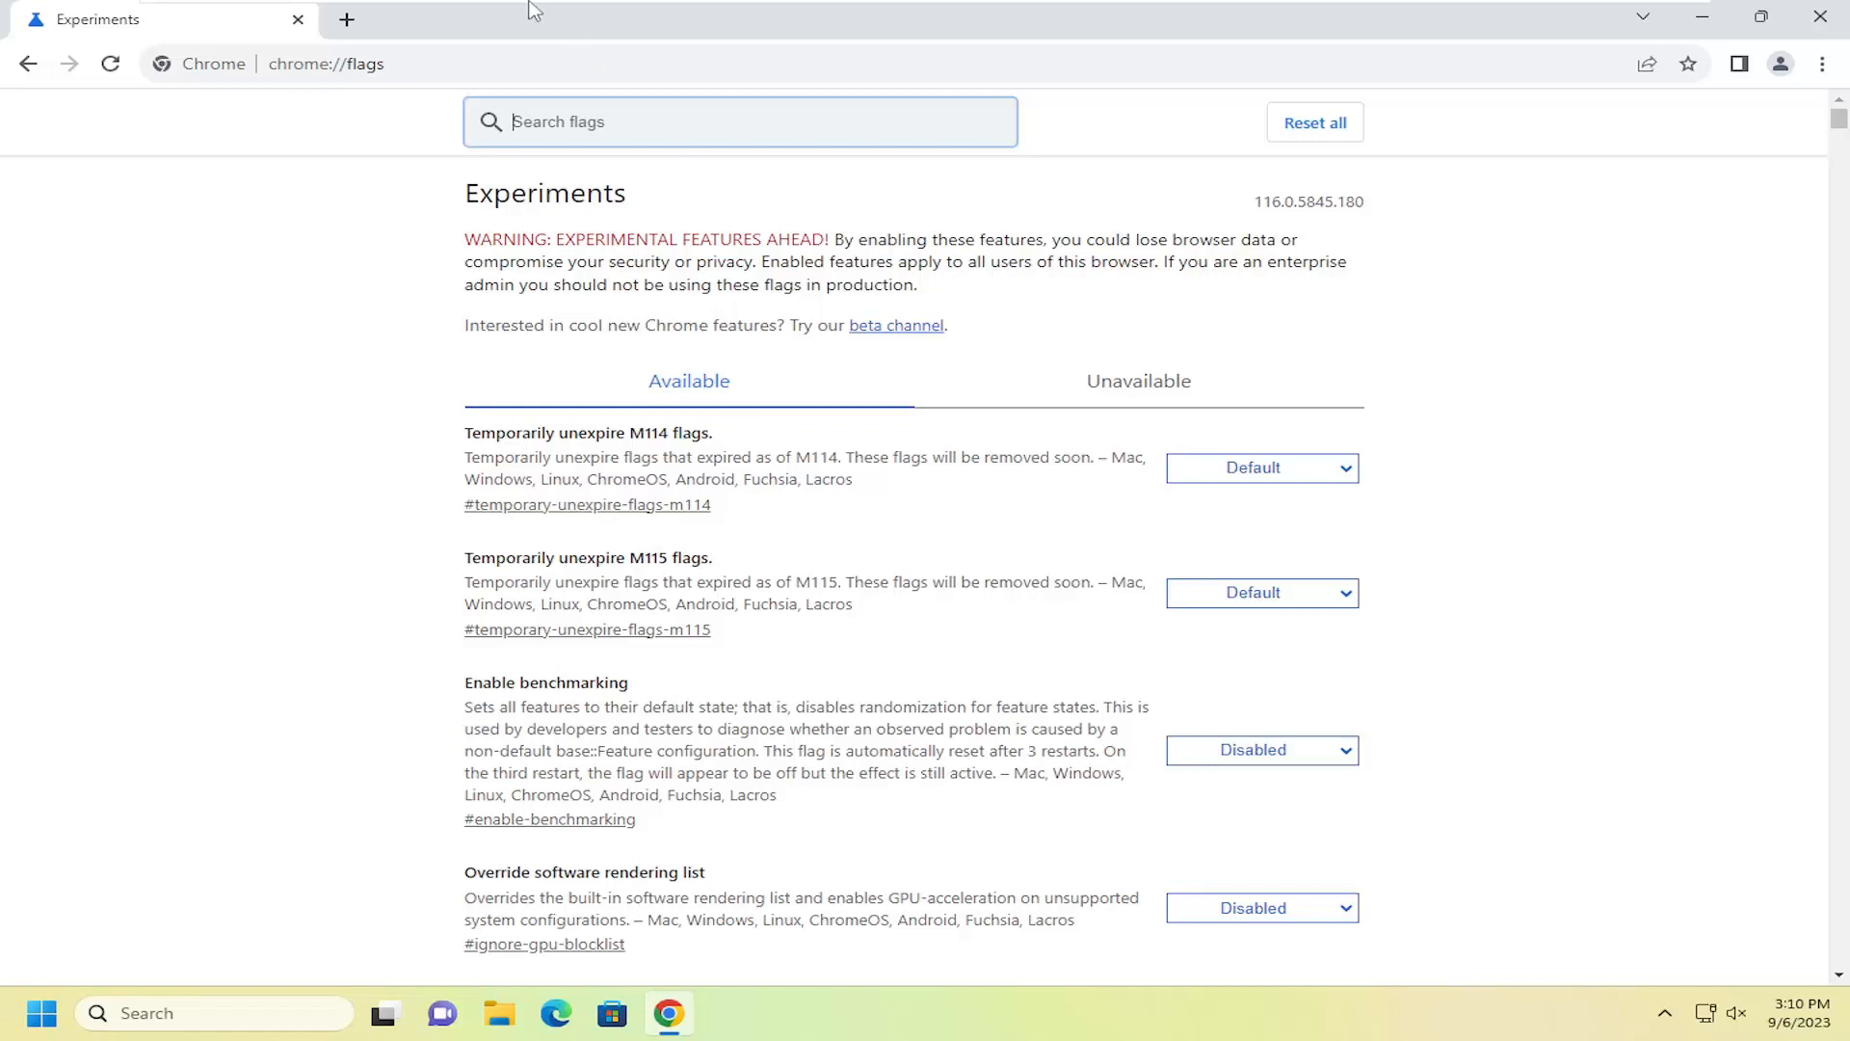
mouse_move(346, 19)
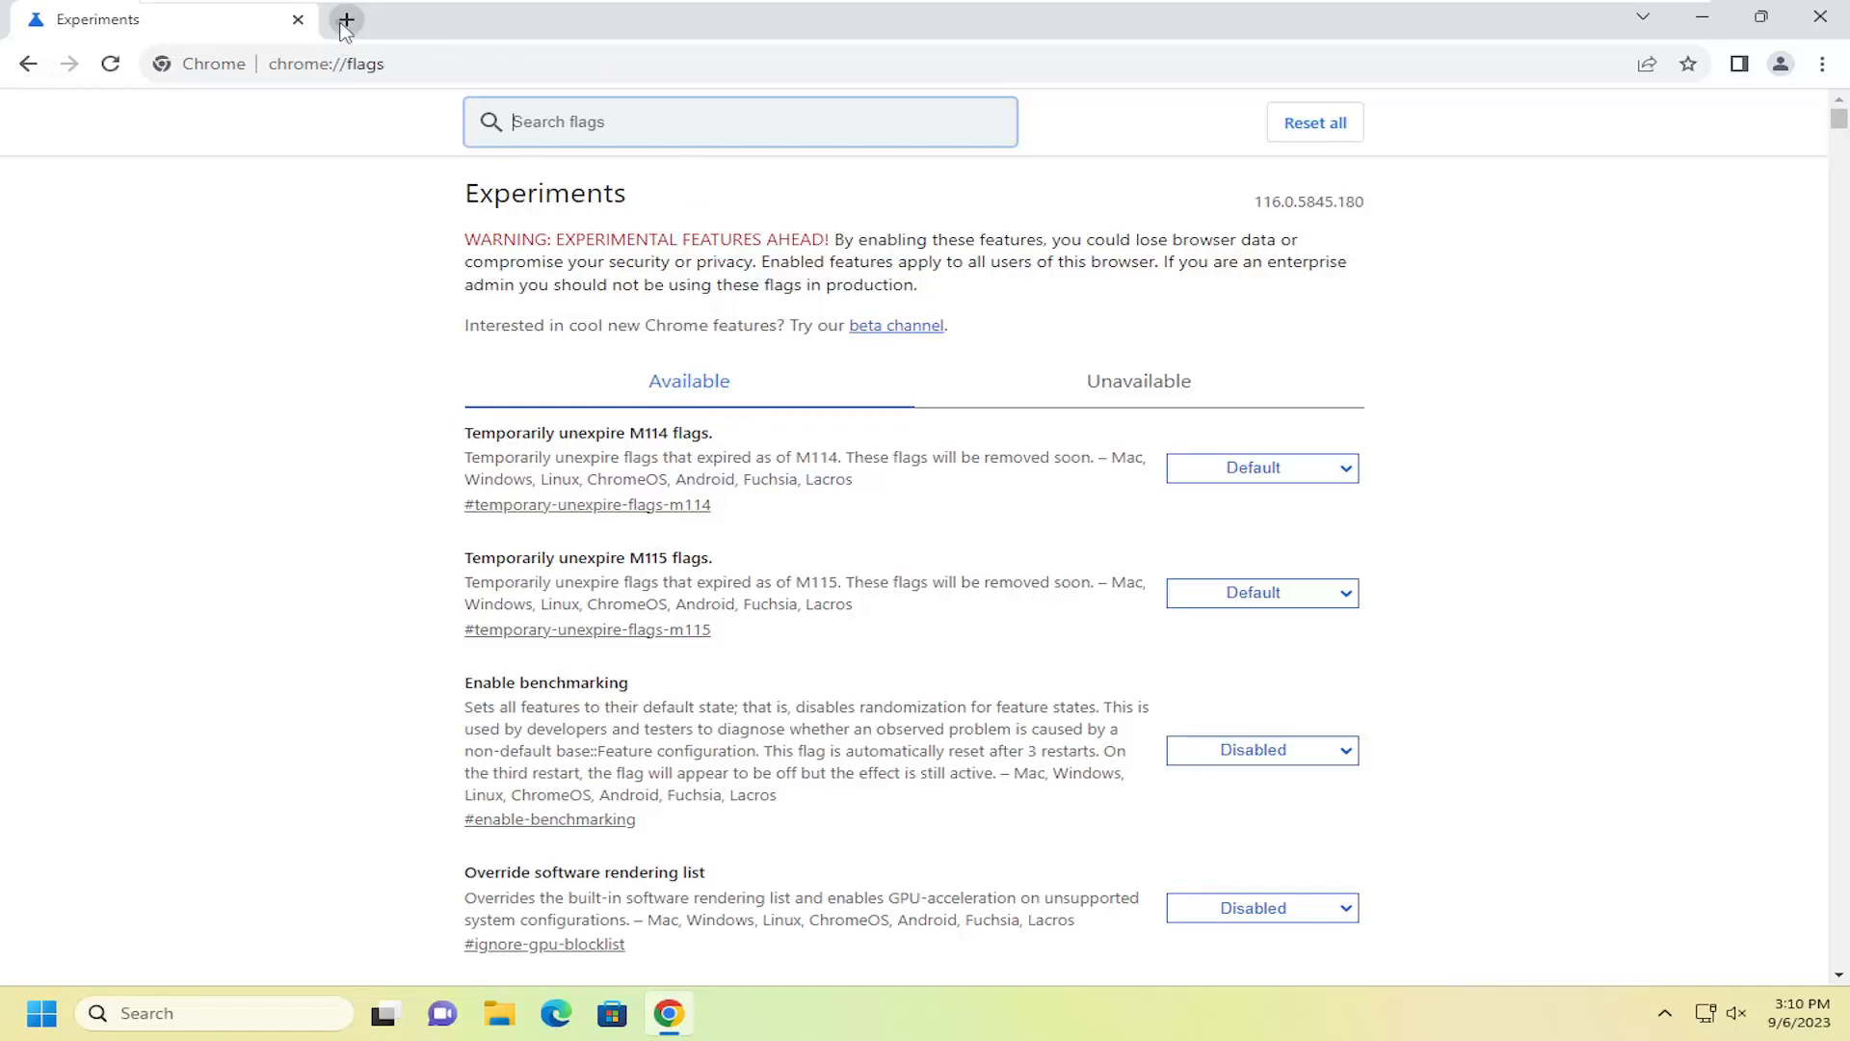
Step: Go from a fresh tab to the Chrome Web Store via the Extensions menu
left_click(345, 19)
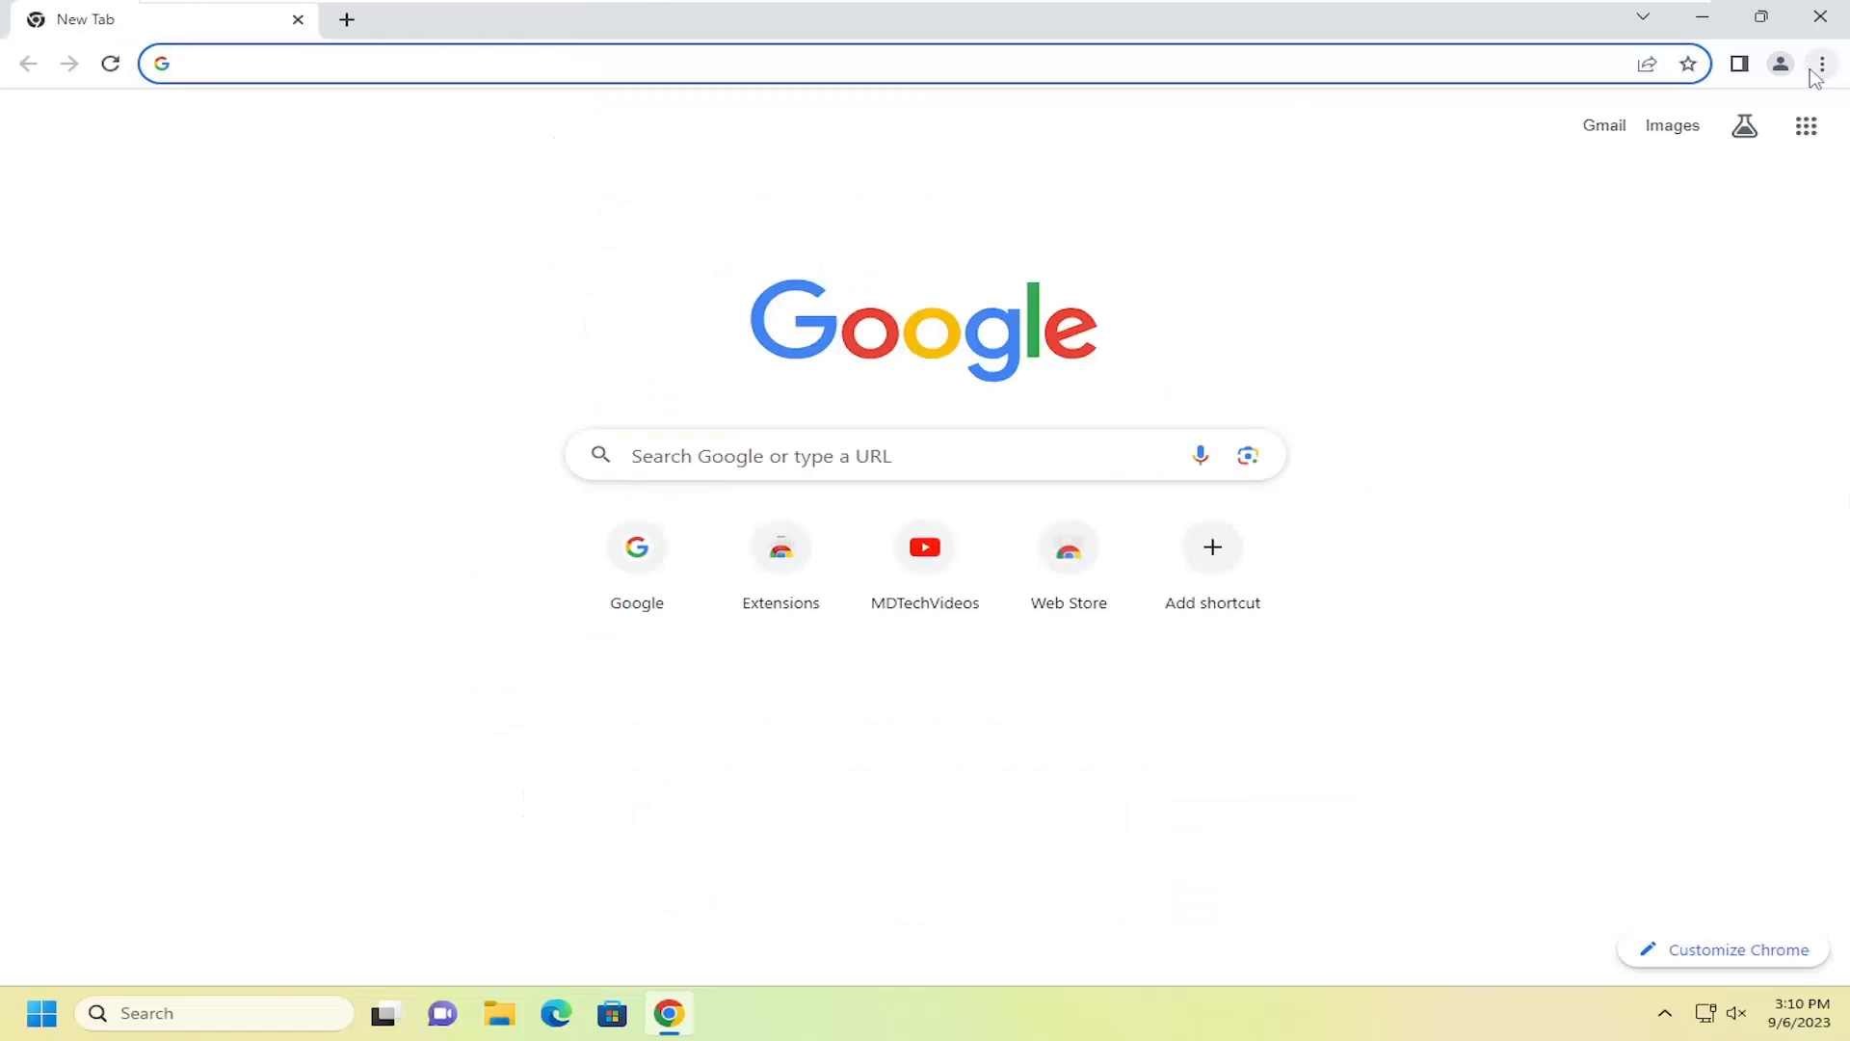
mouse_move(1822, 63)
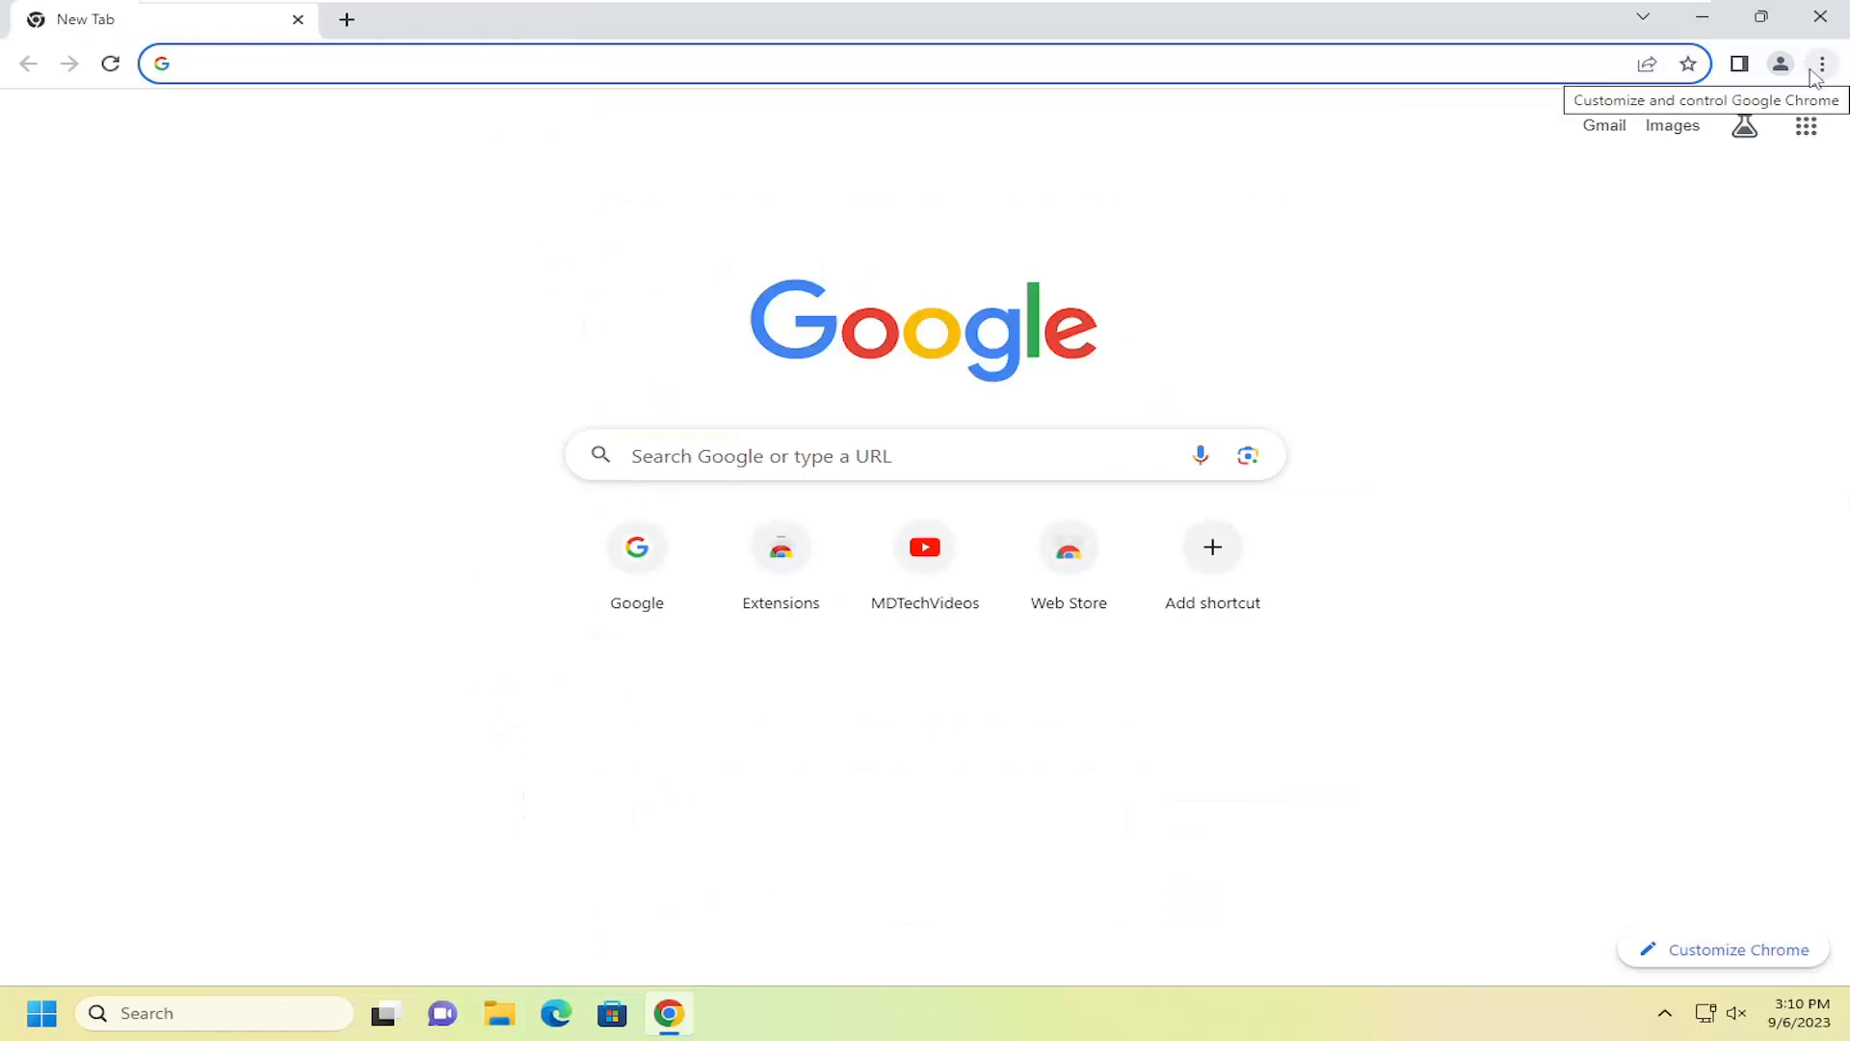
left_click(1821, 64)
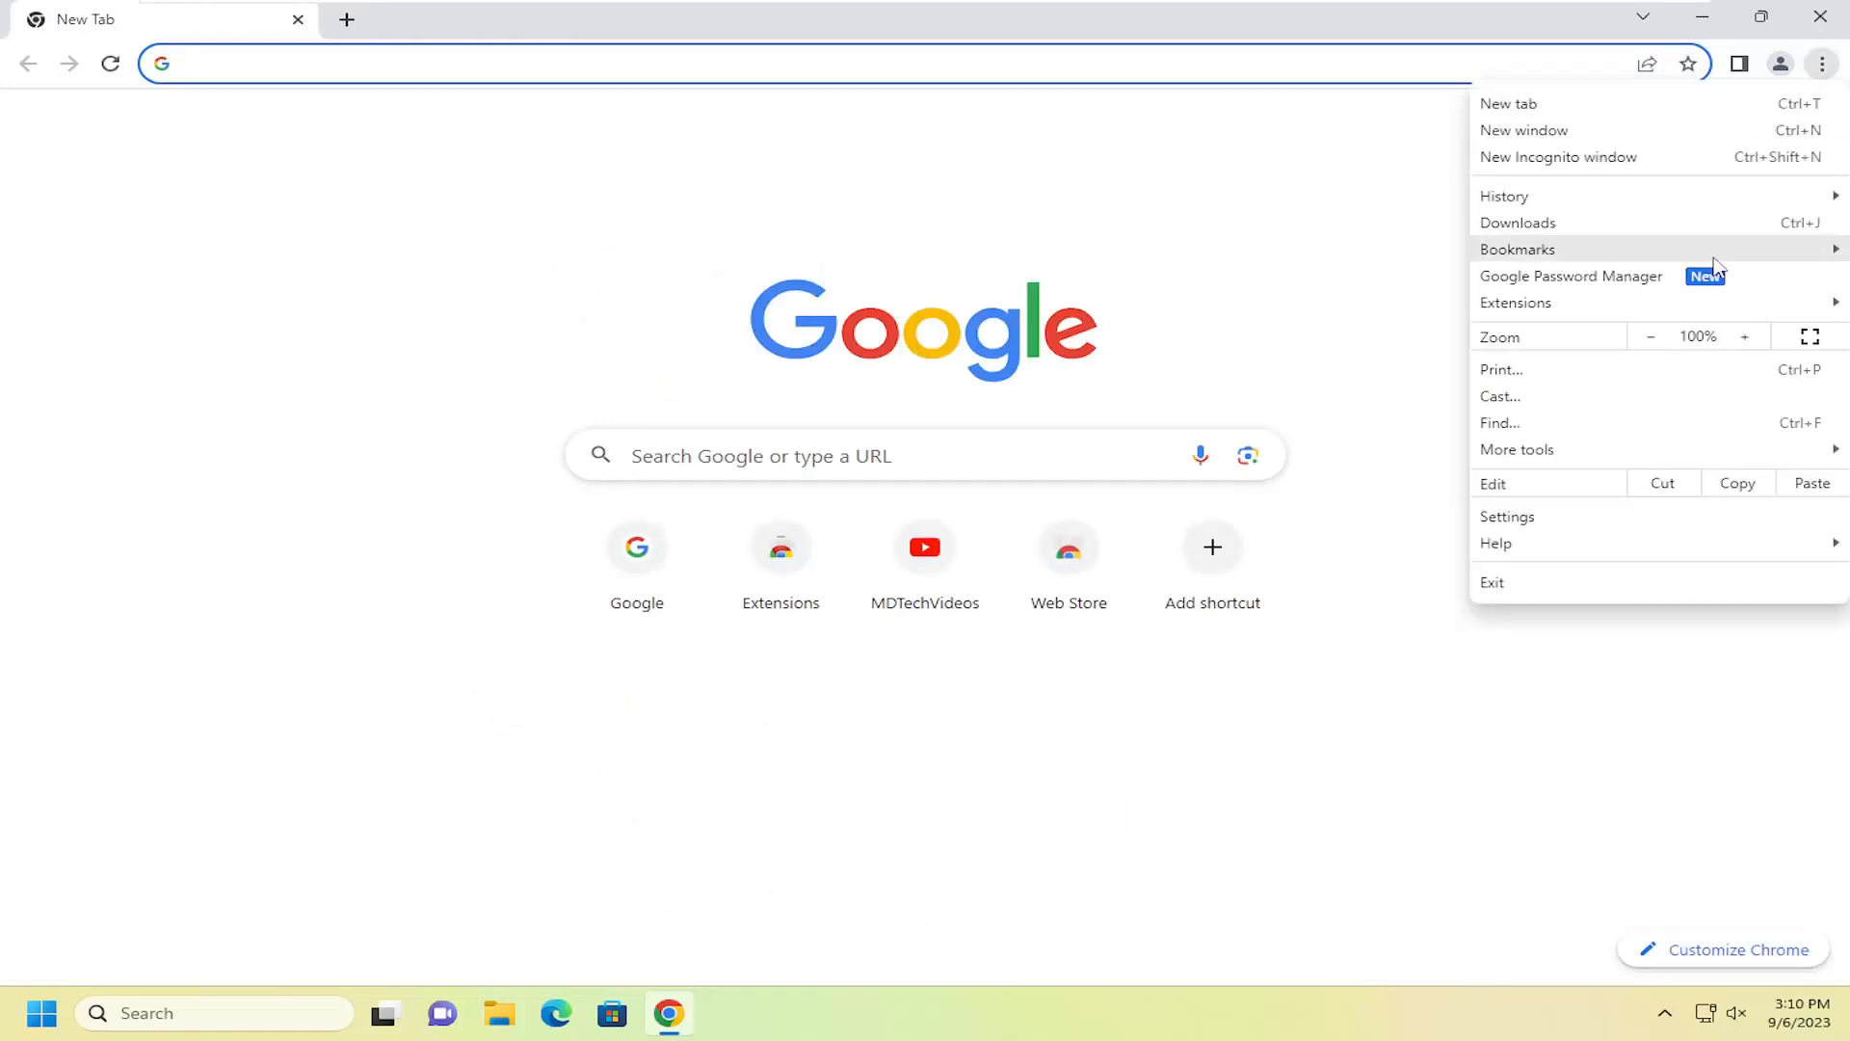
mouse_move(1515, 302)
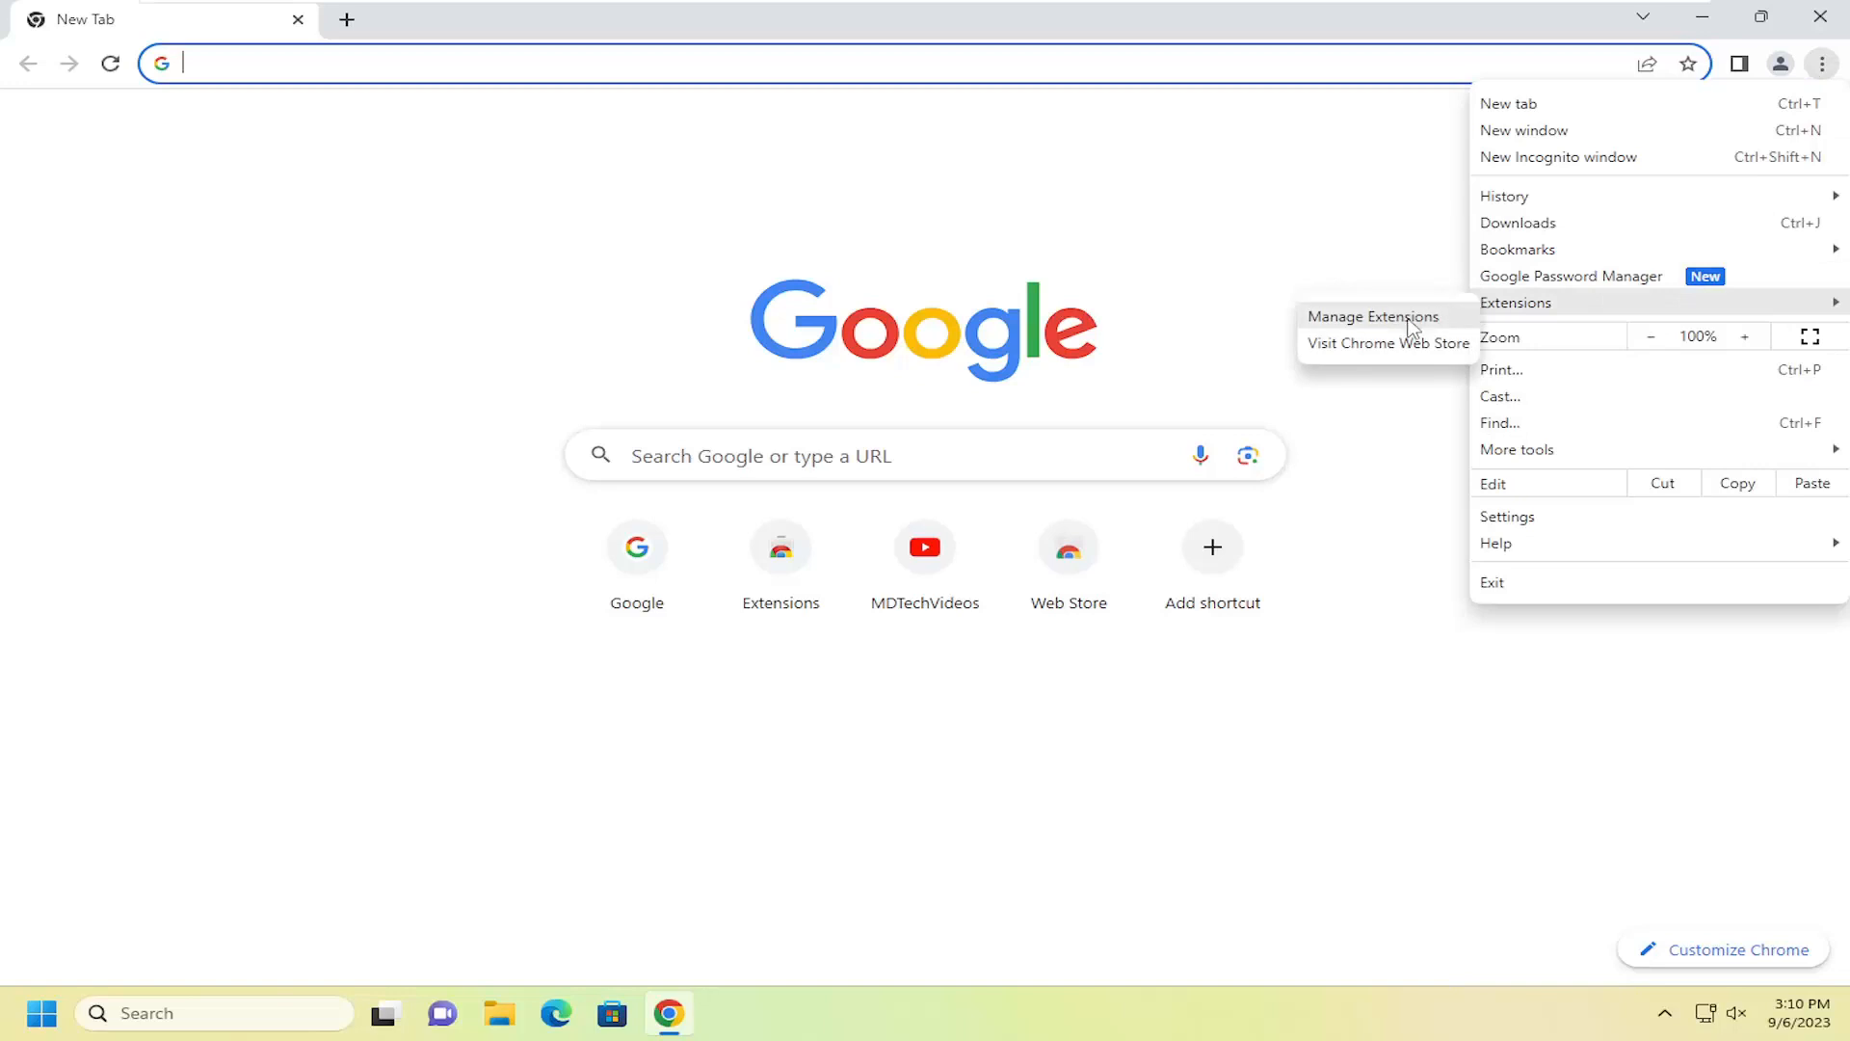
left_click(1388, 343)
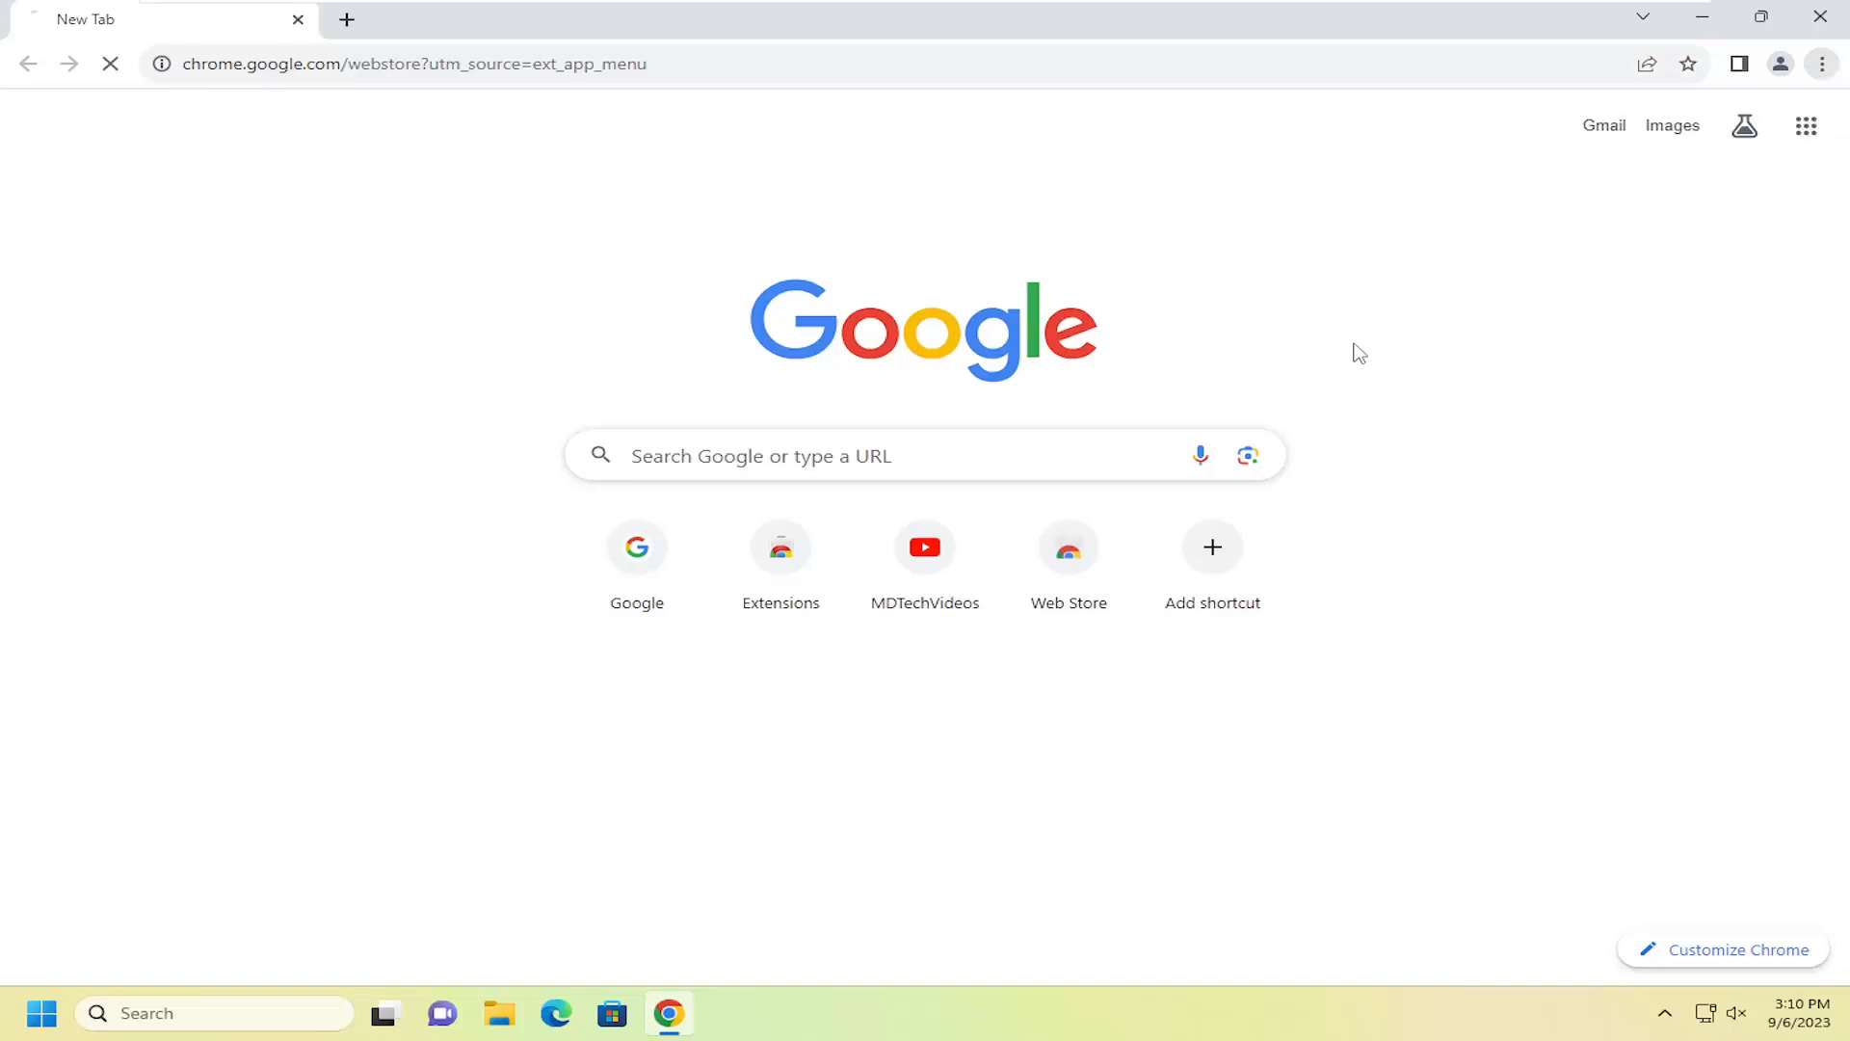
Step: Search the Web Store for 'grammarly'
left_click(1068, 546)
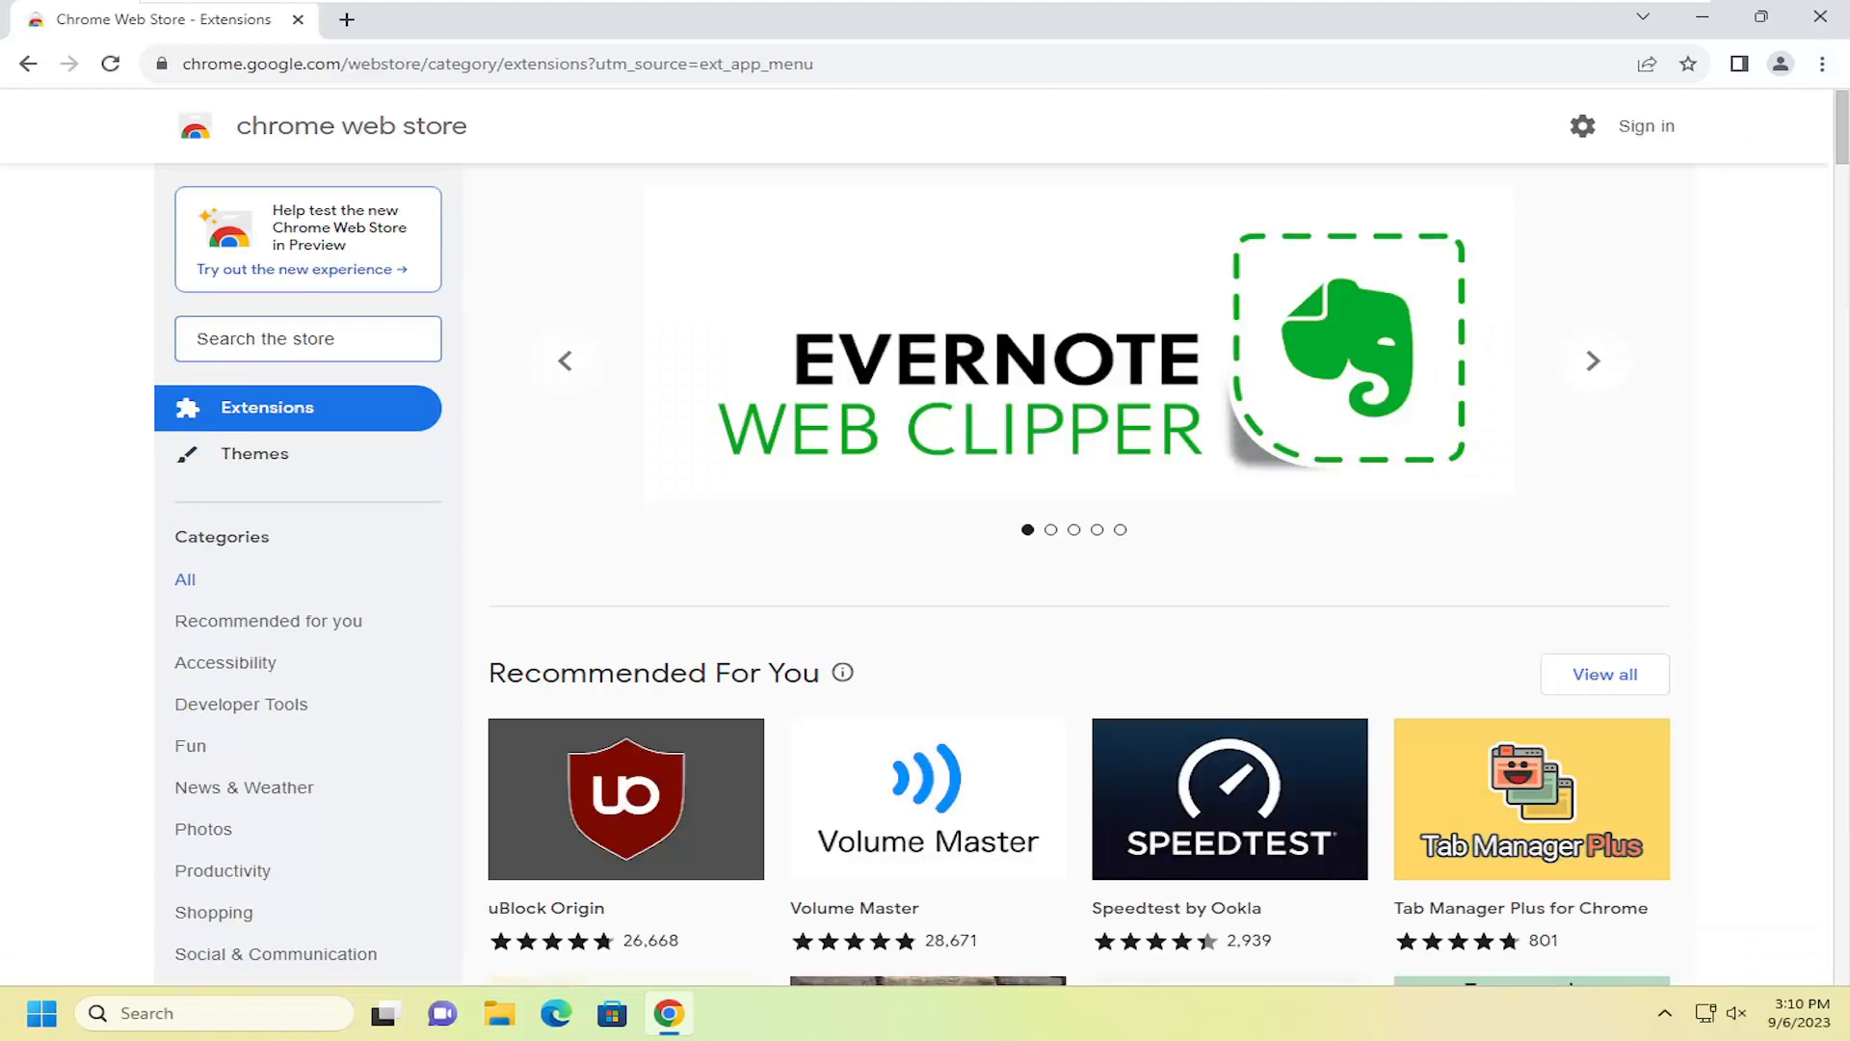
type("grammarly")
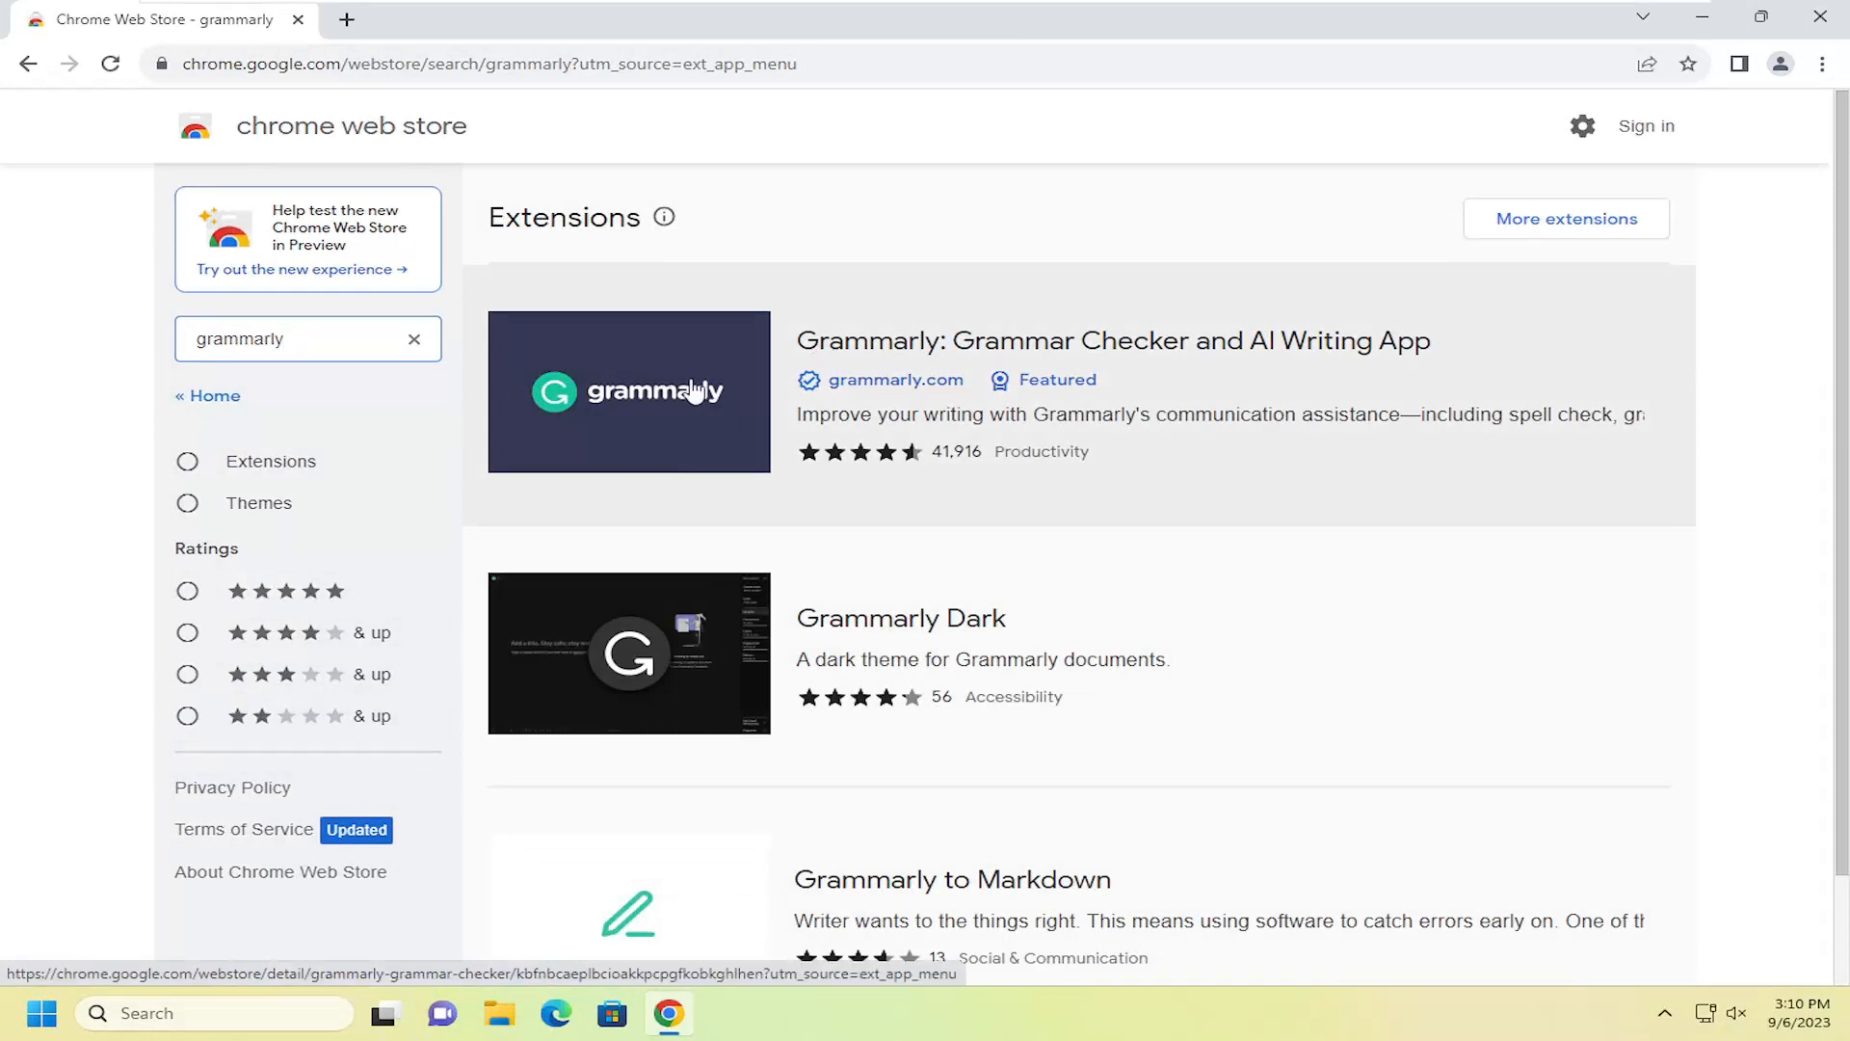
Step: Choose the 'Grammarly: Grammar Checker and AI Writing App' result to view its detail page
left_click(628, 392)
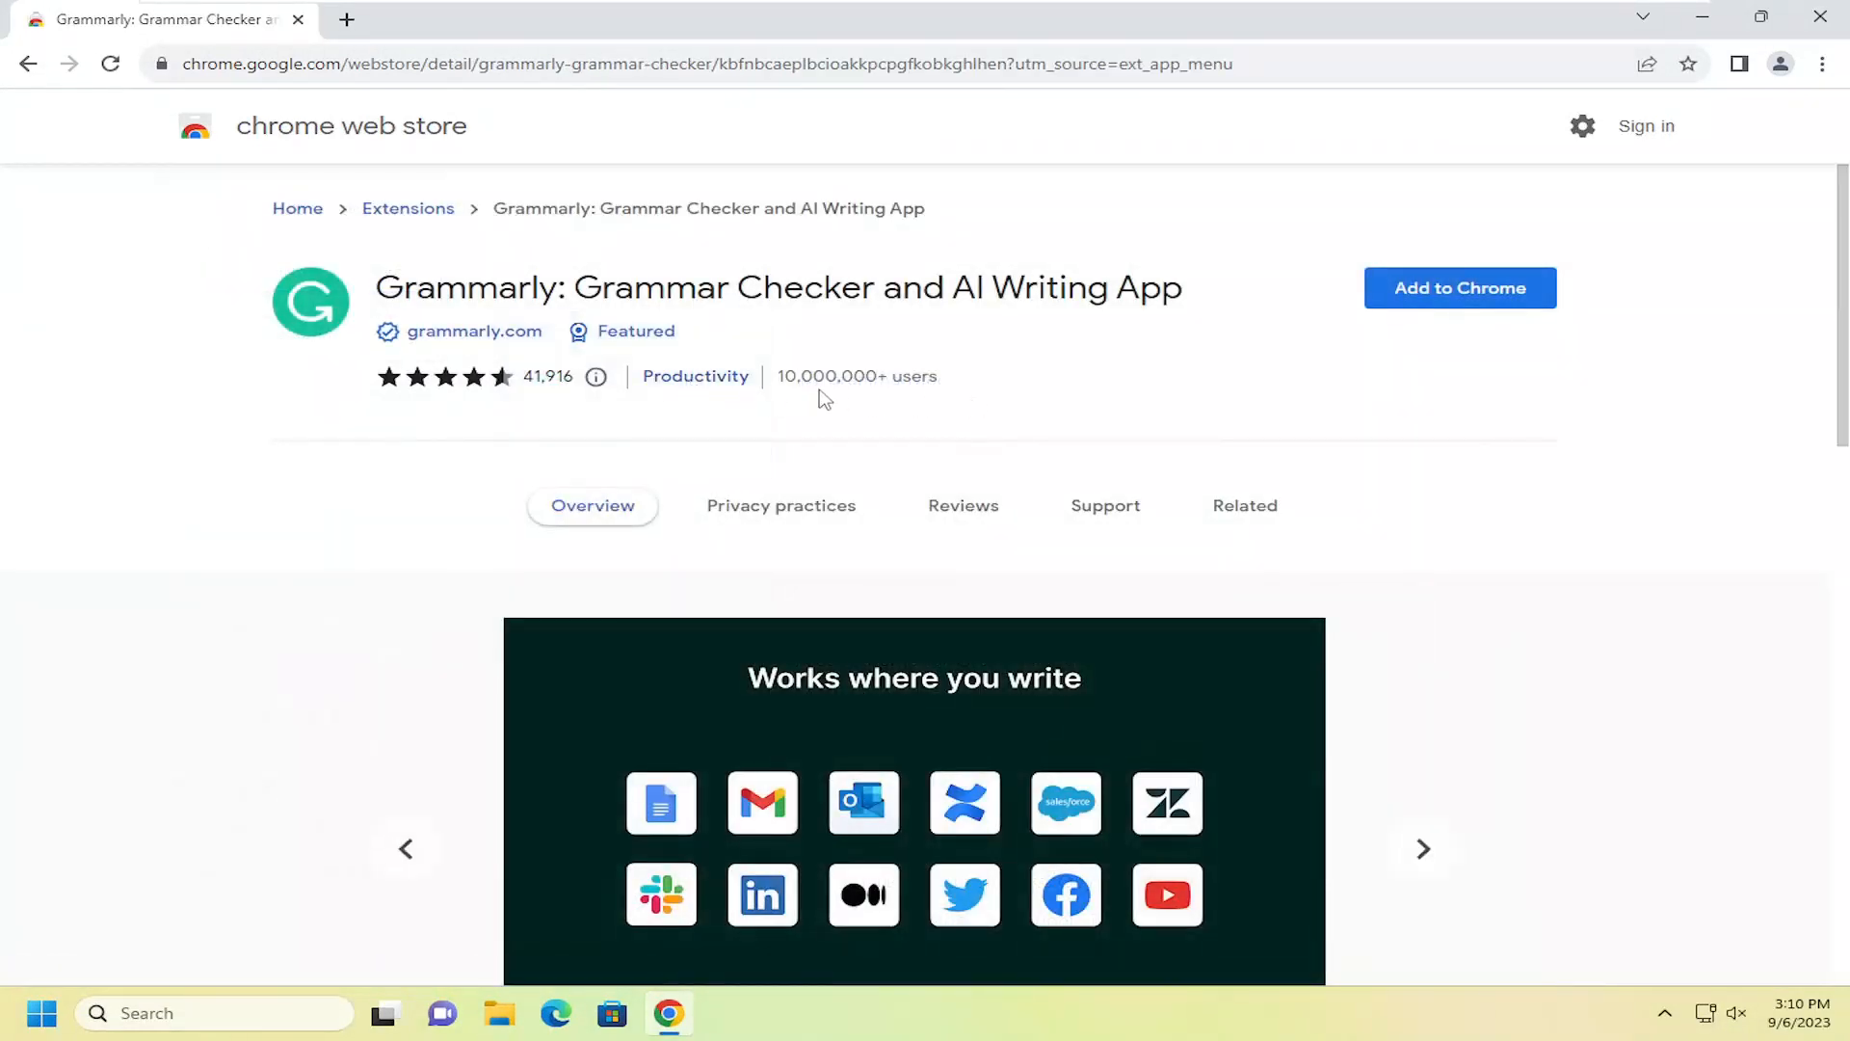
mouse_move(480, 212)
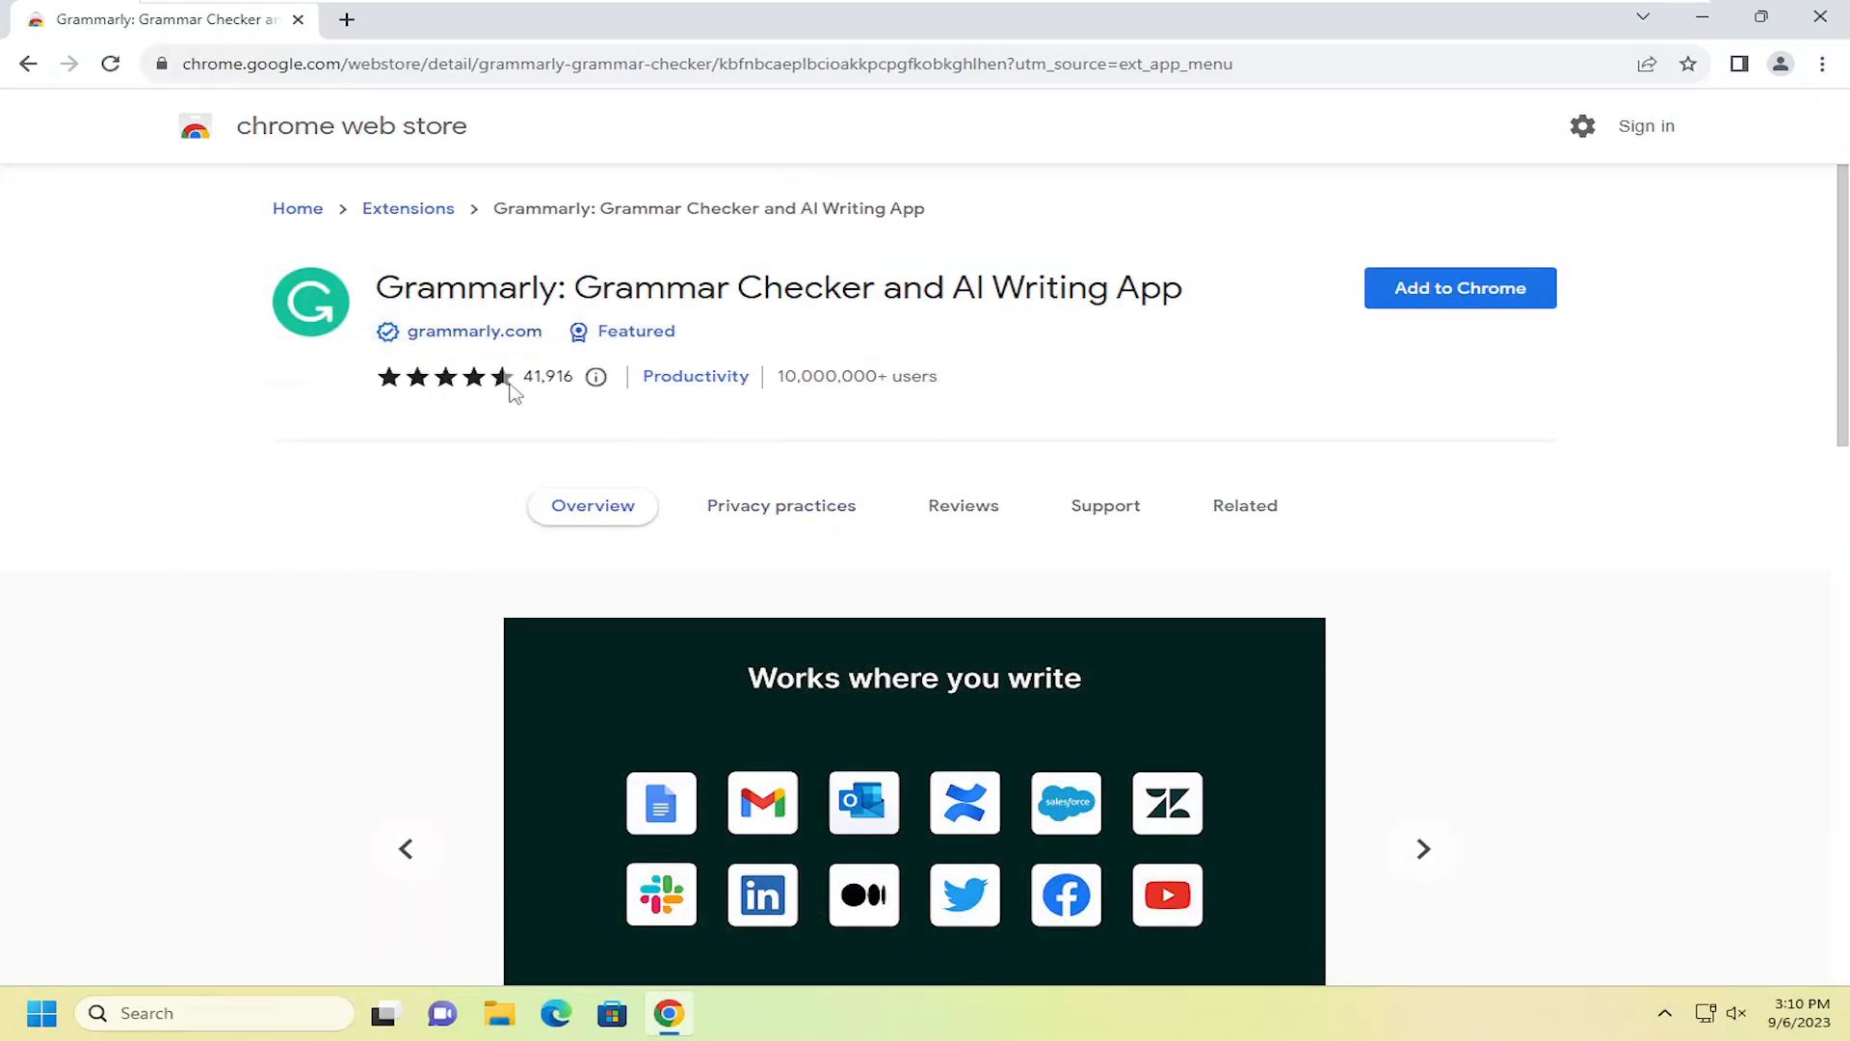
mouse_move(945, 416)
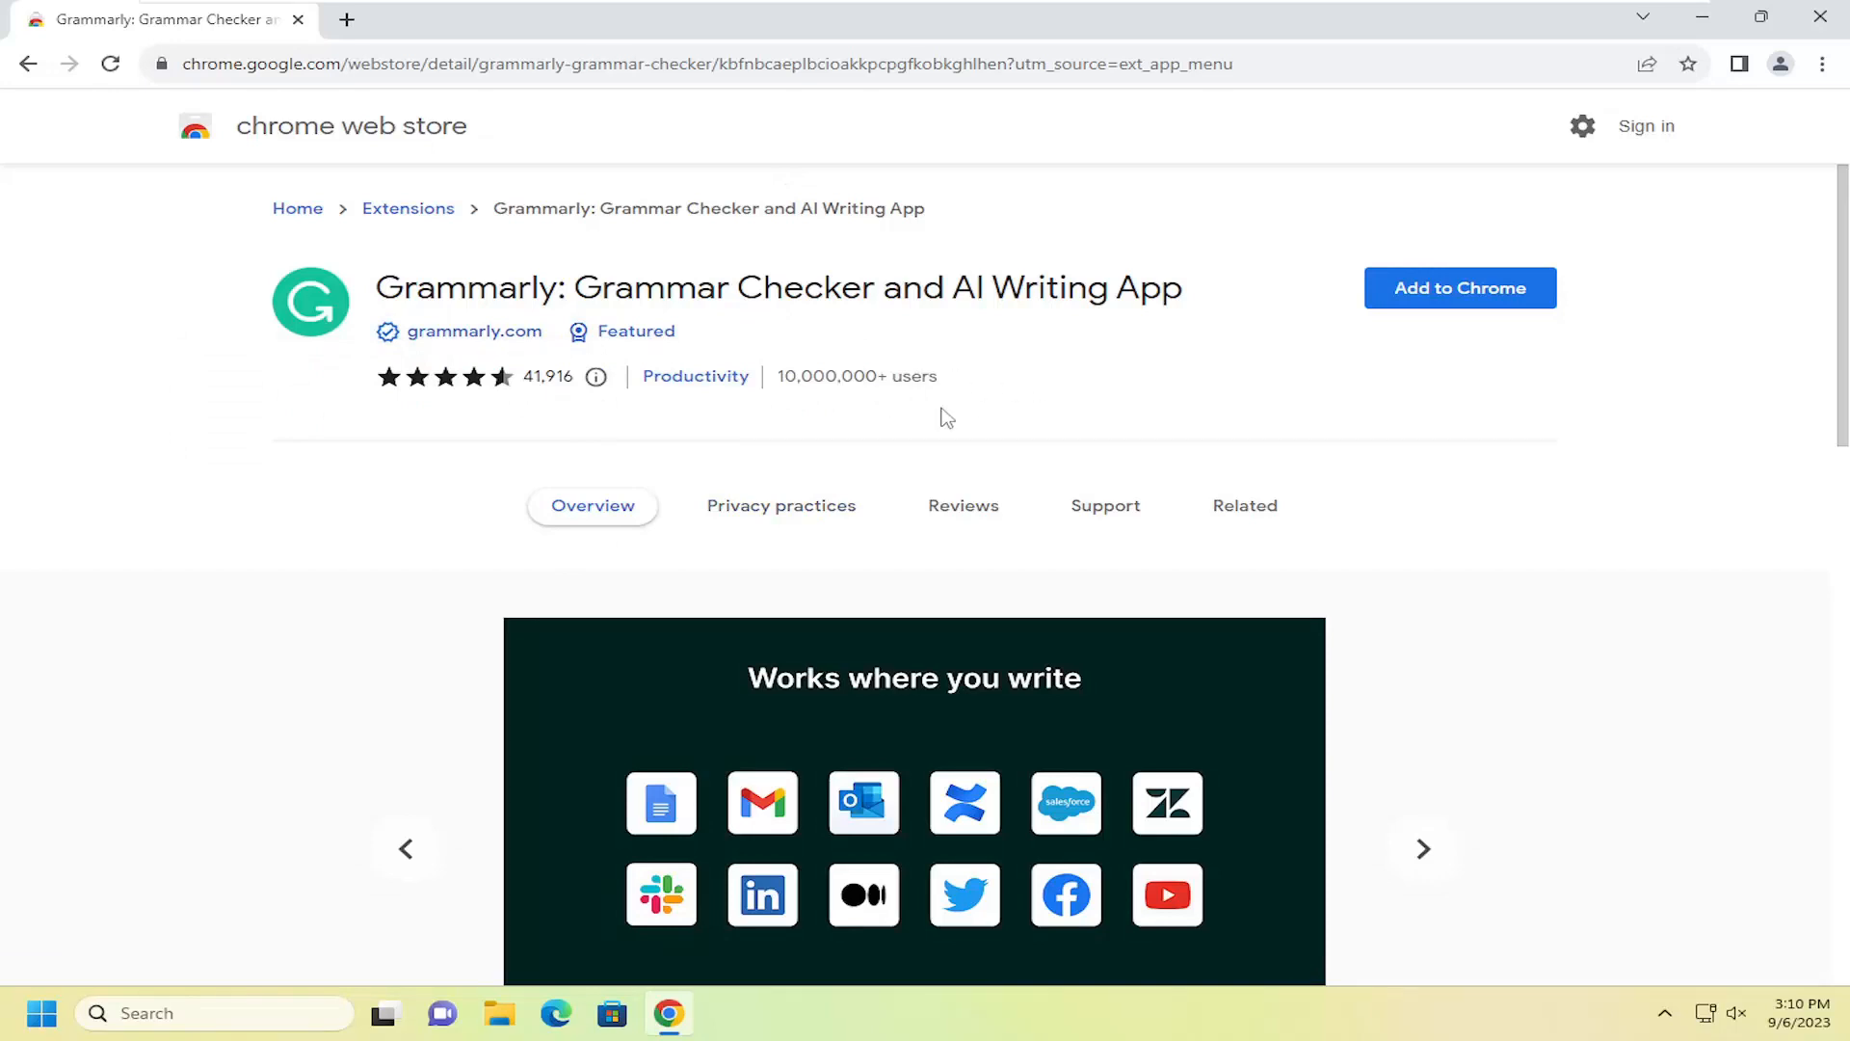
mouse_move(370, 362)
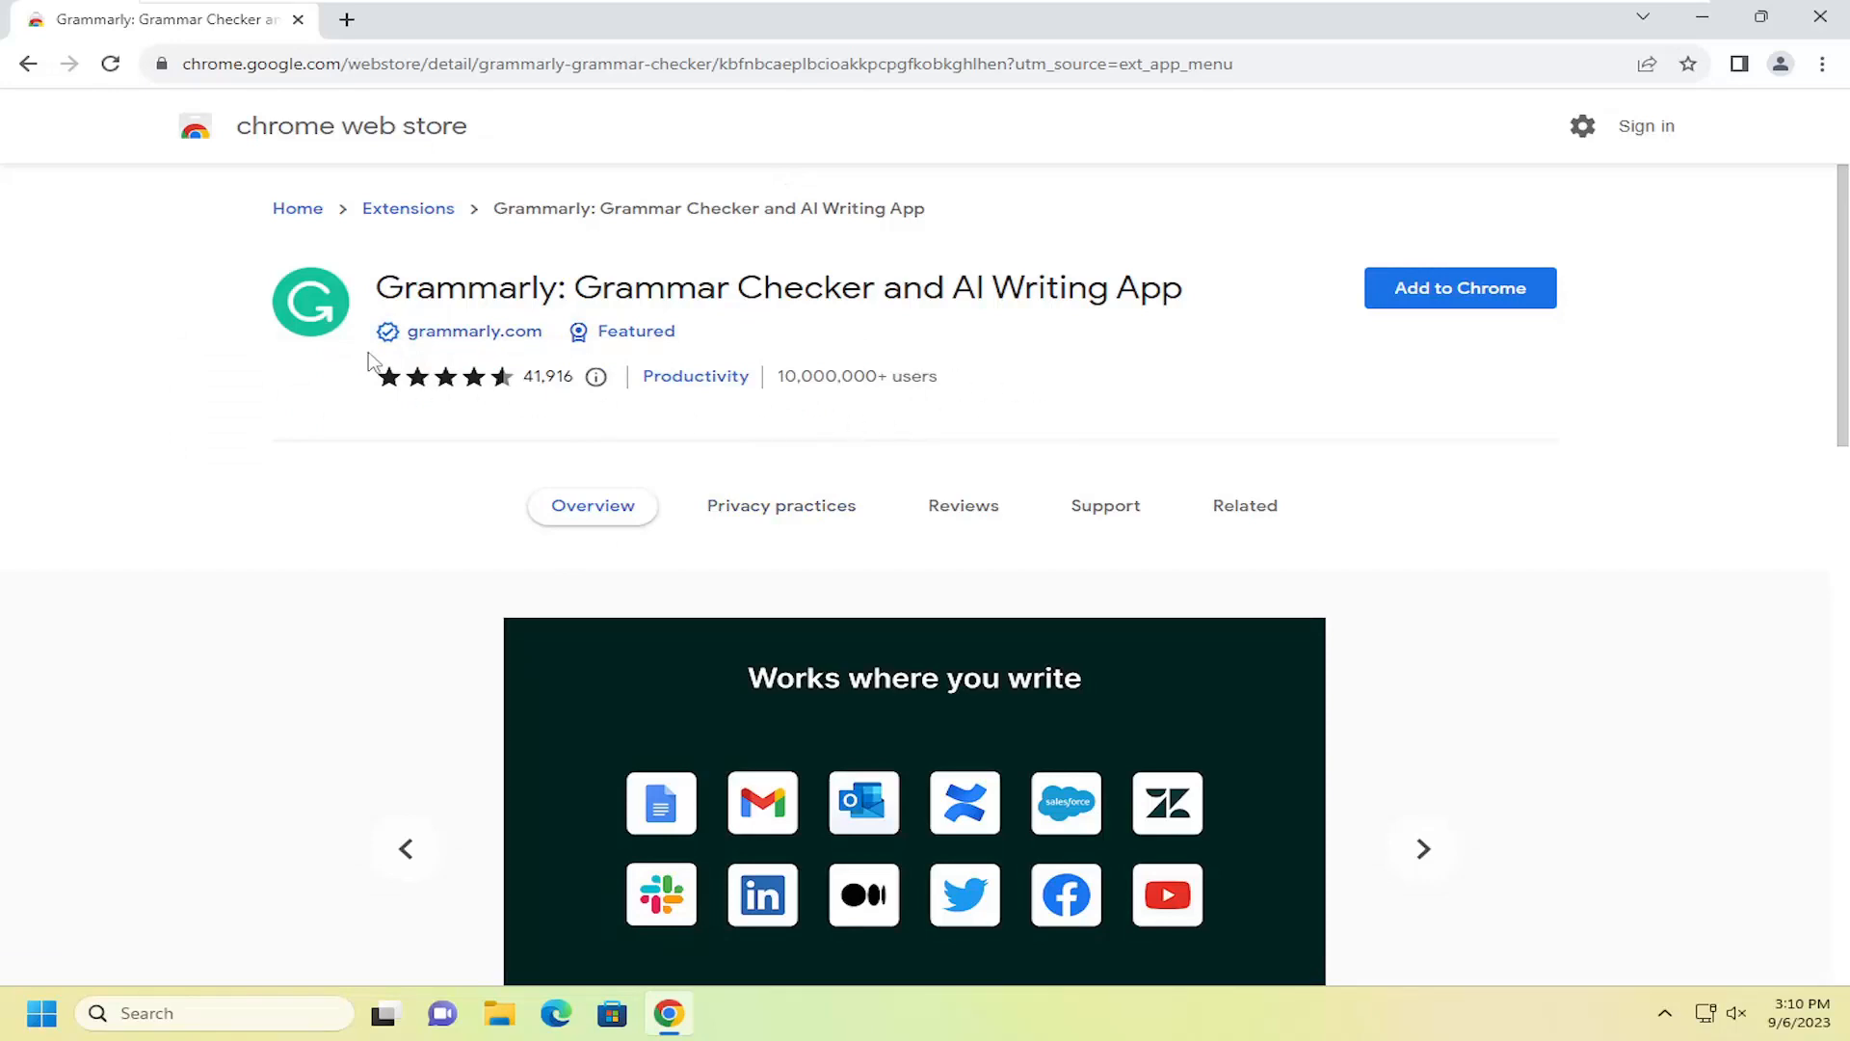
mouse_move(283, 366)
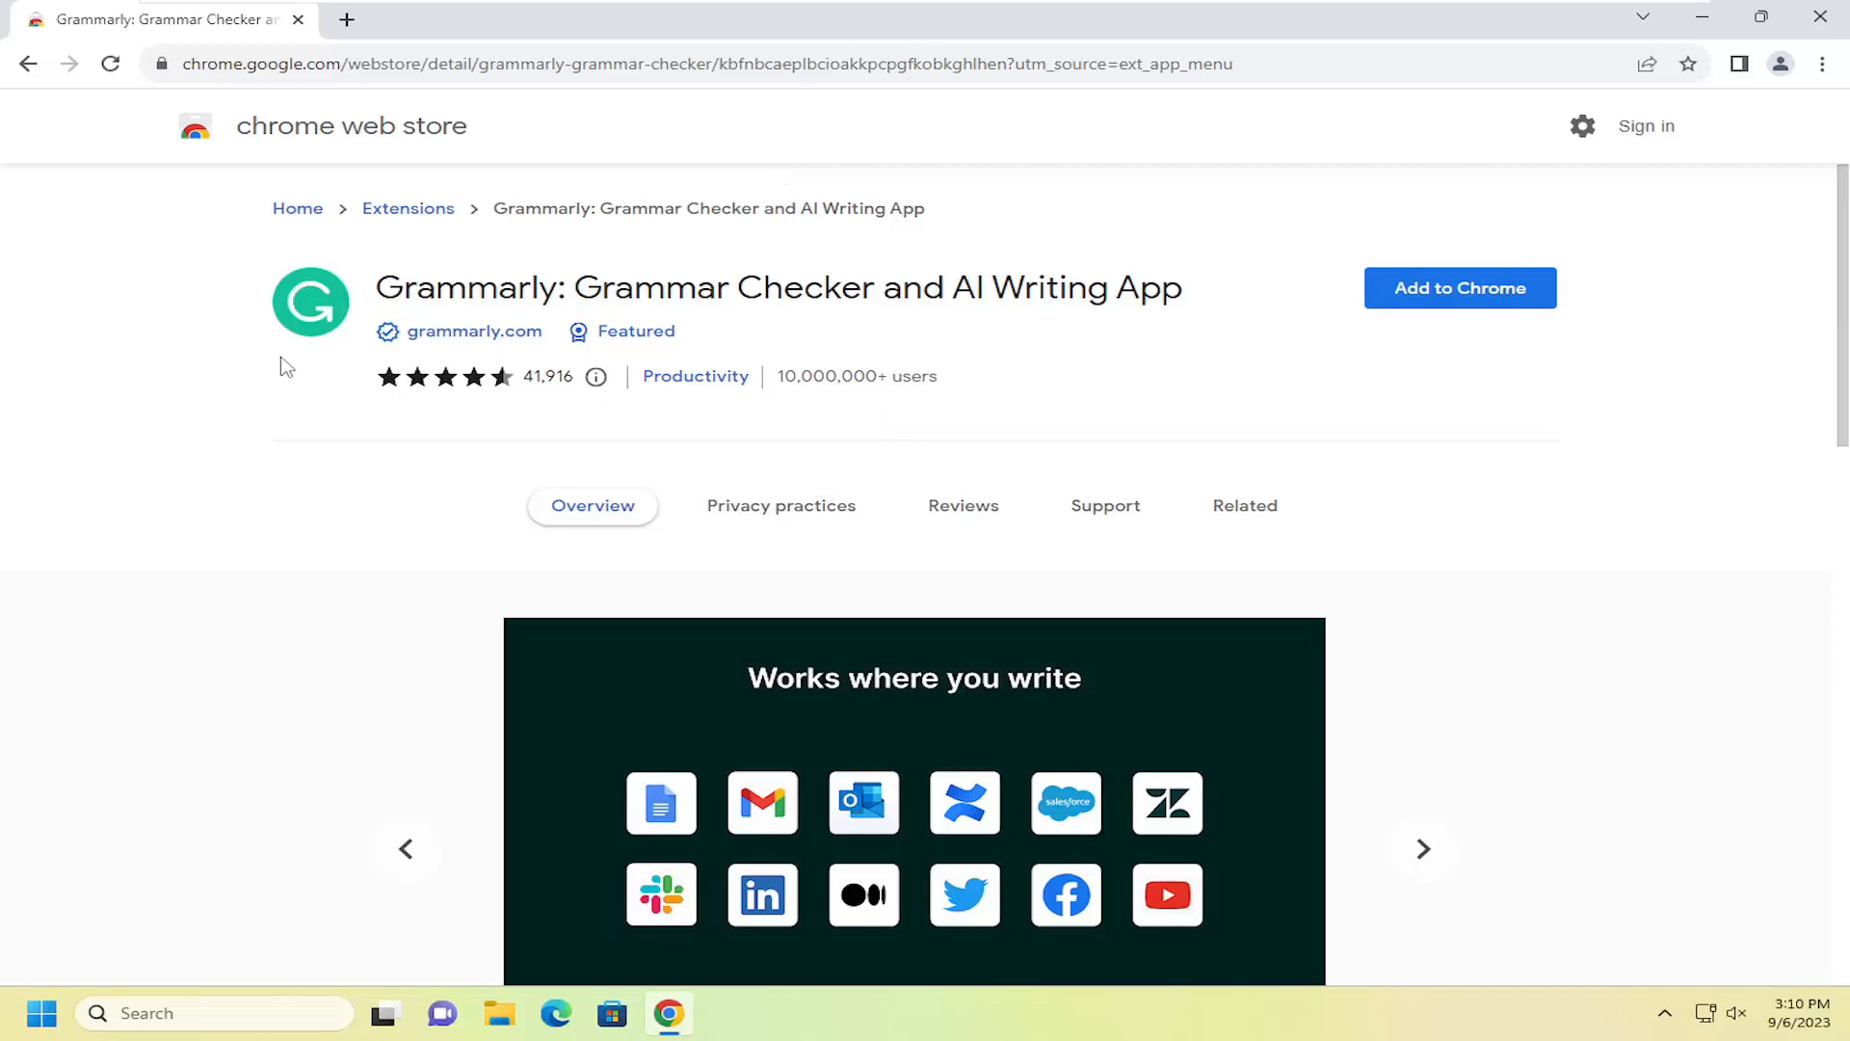
mouse_move(461, 222)
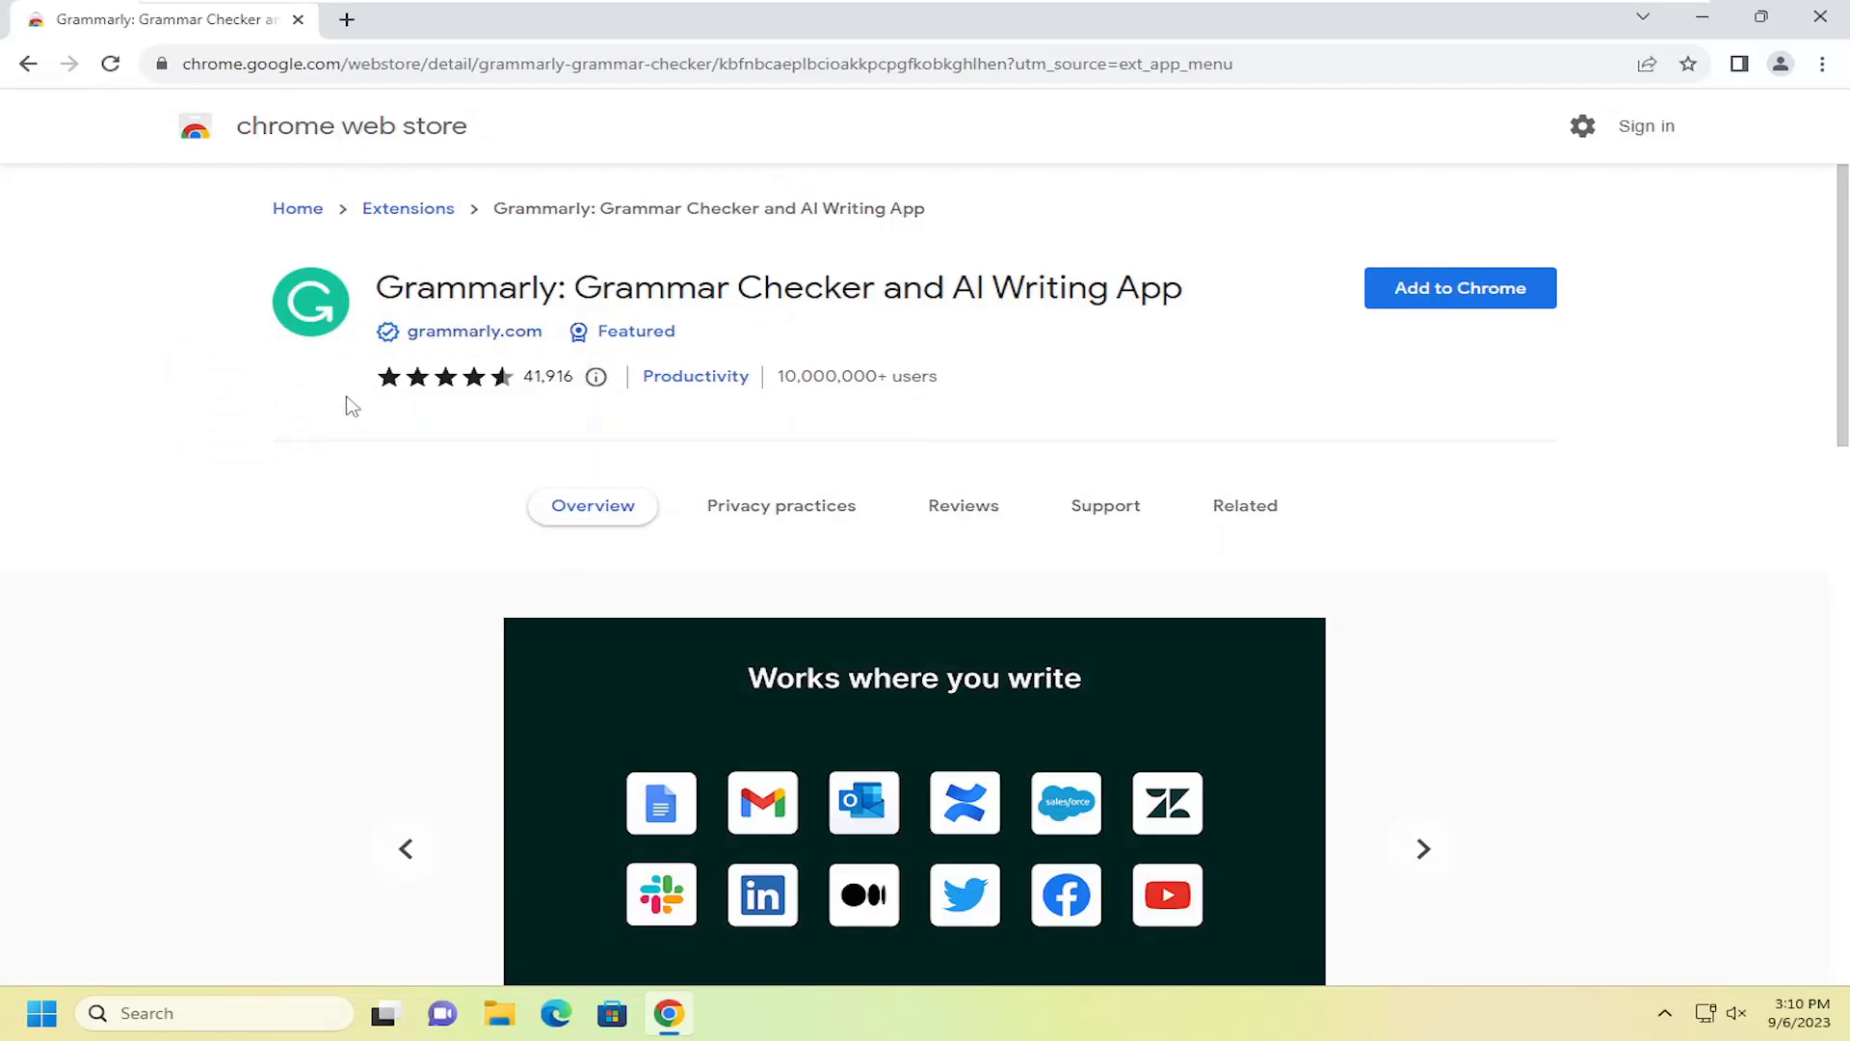
mouse_move(696, 336)
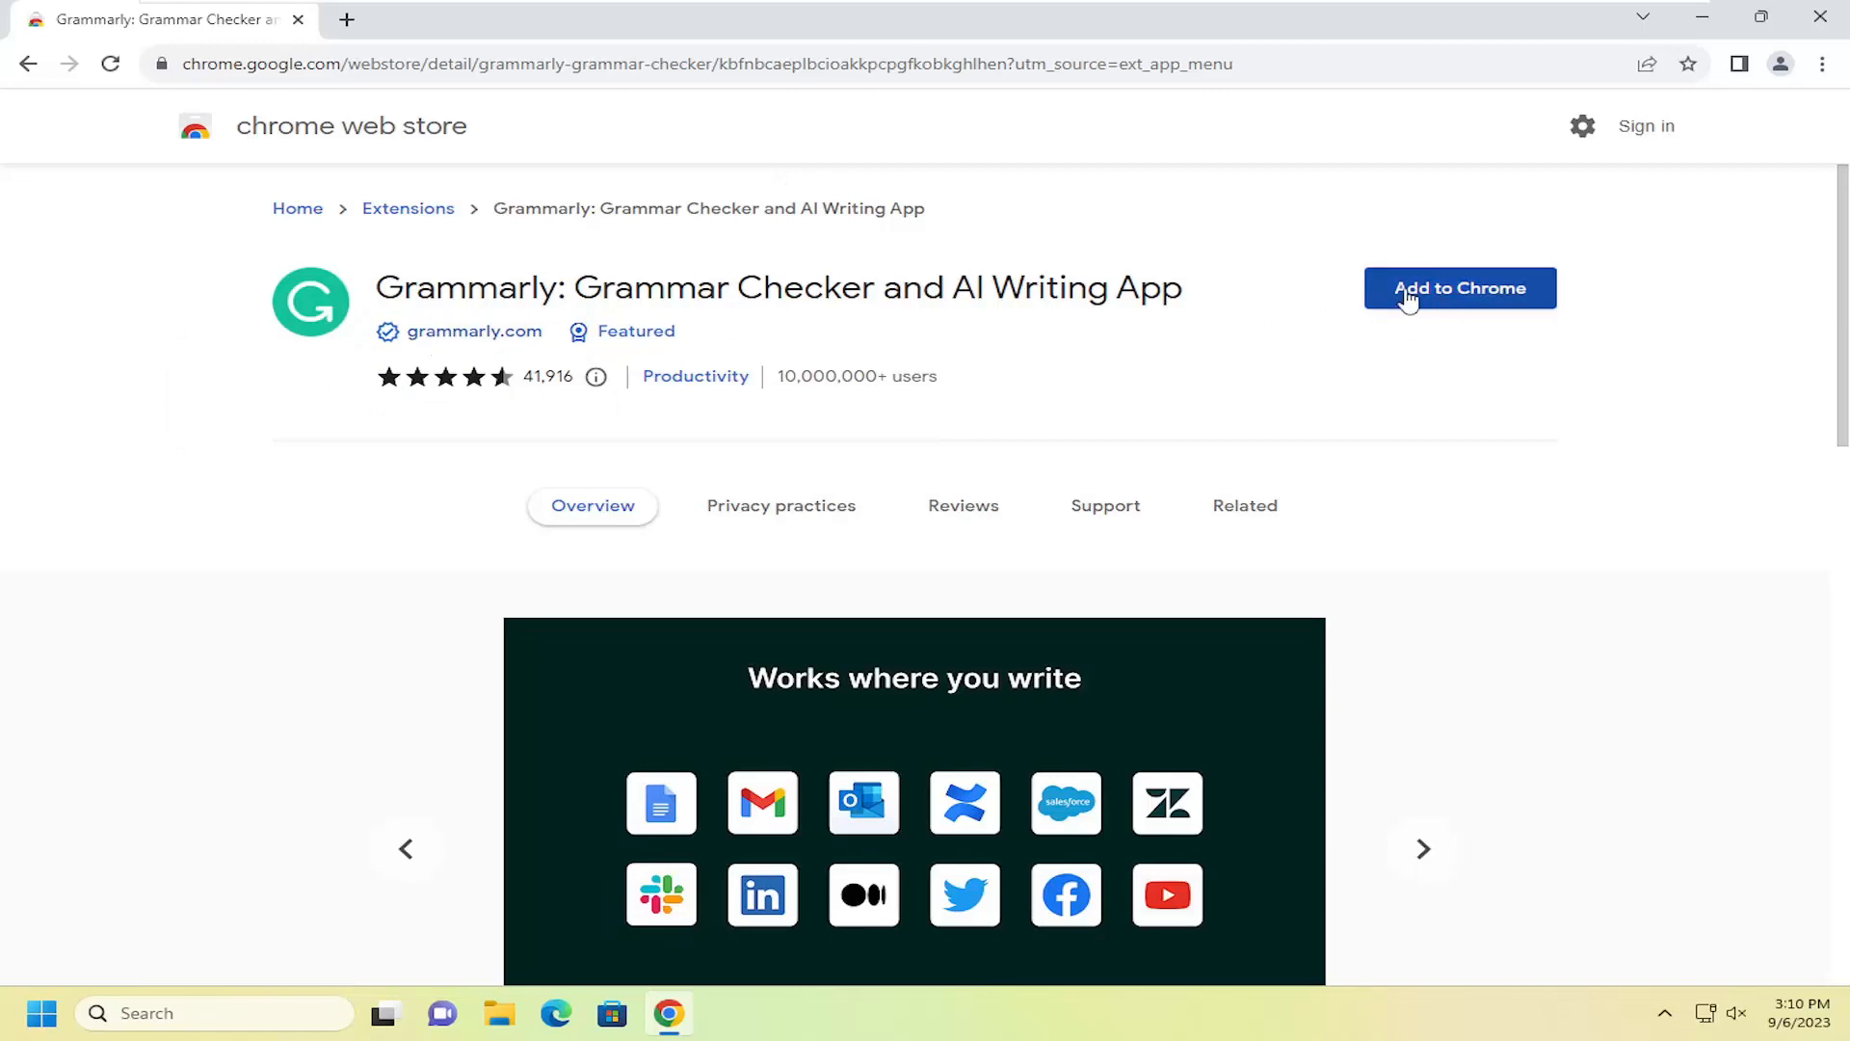
Step: Add Grammarly to Chrome, bringing up the permissions confirmation prompt
left_click(1459, 287)
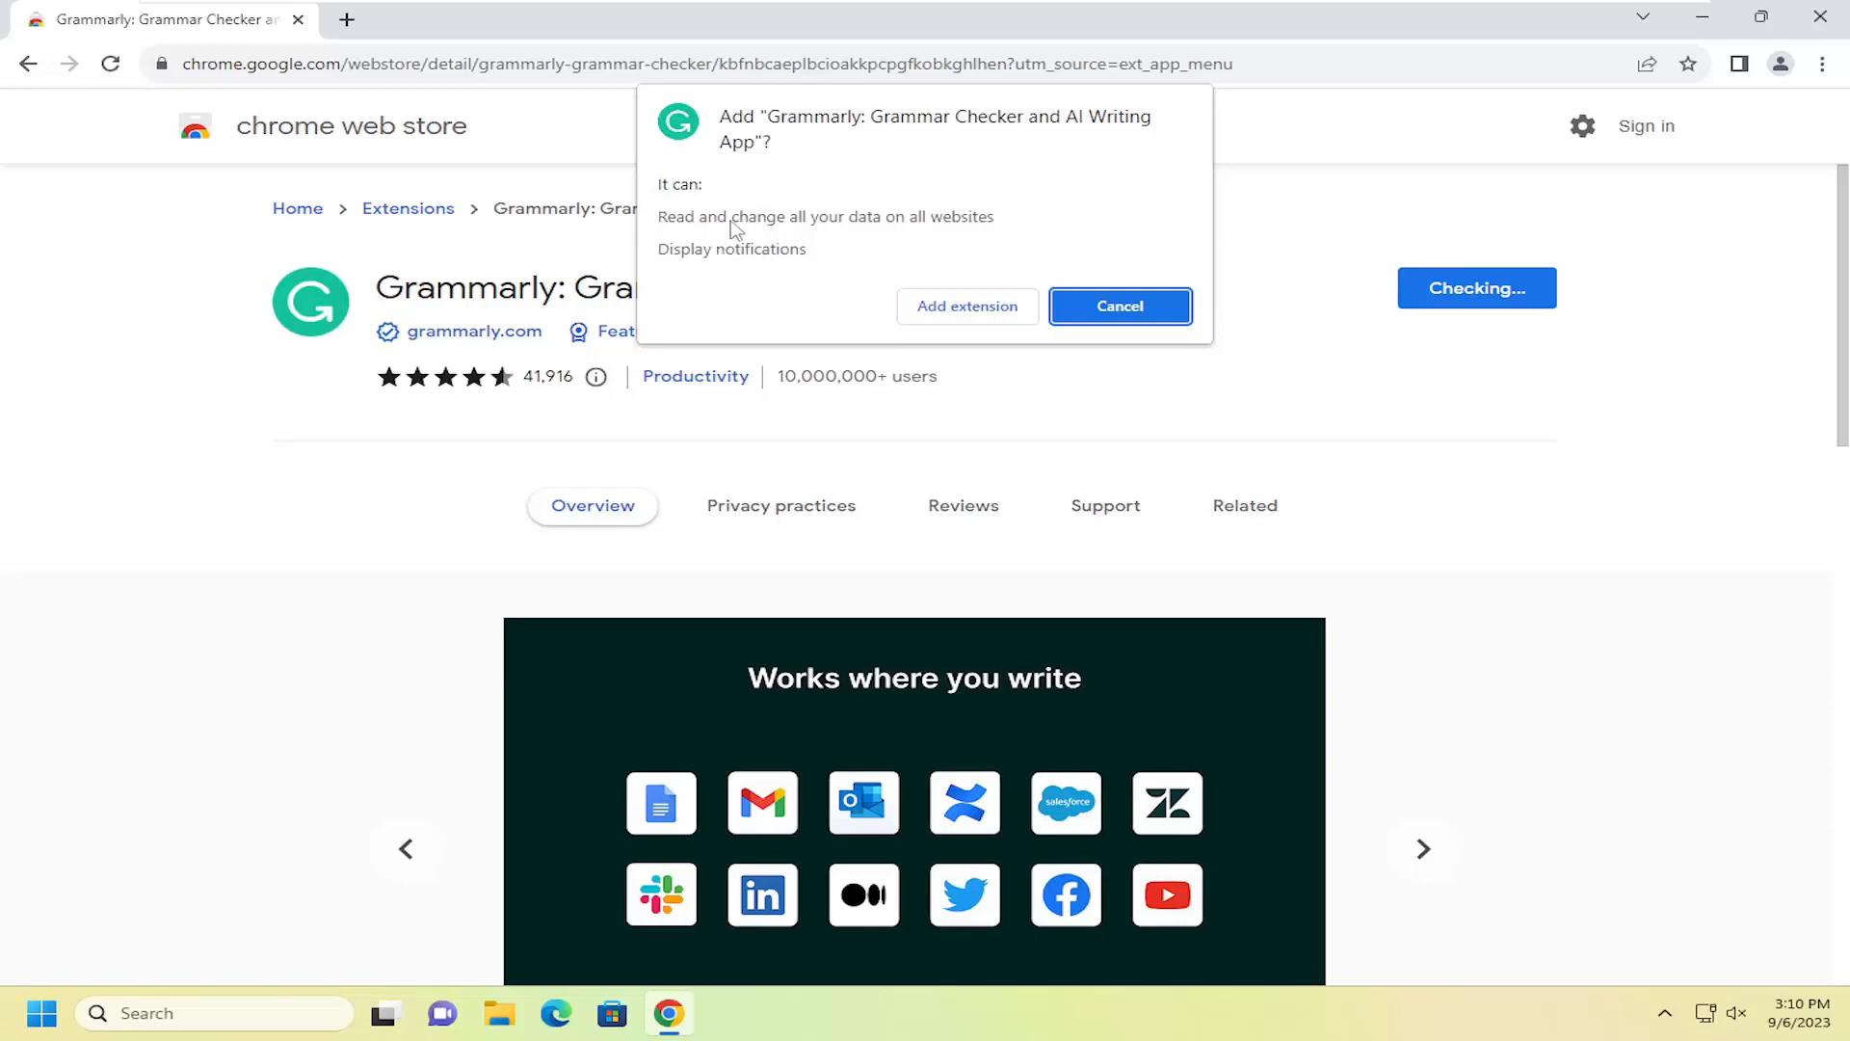
mouse_move(717, 279)
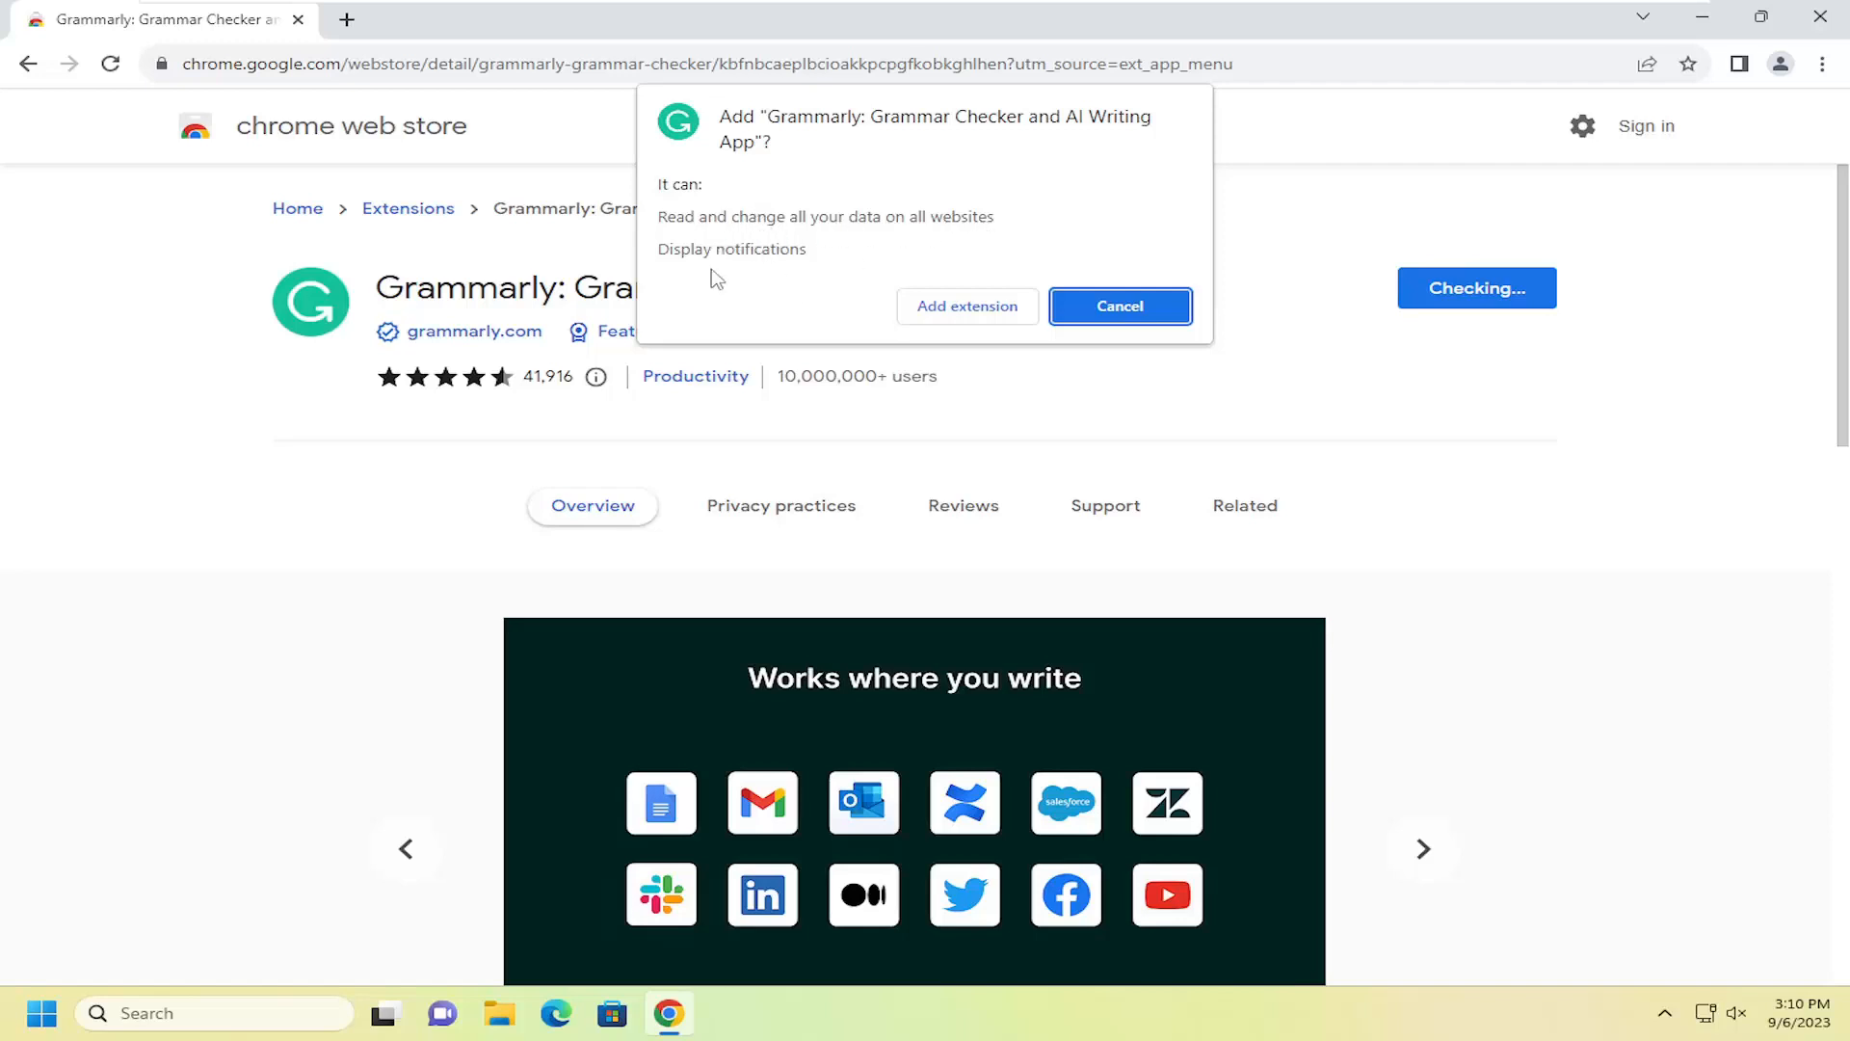
mouse_move(965, 307)
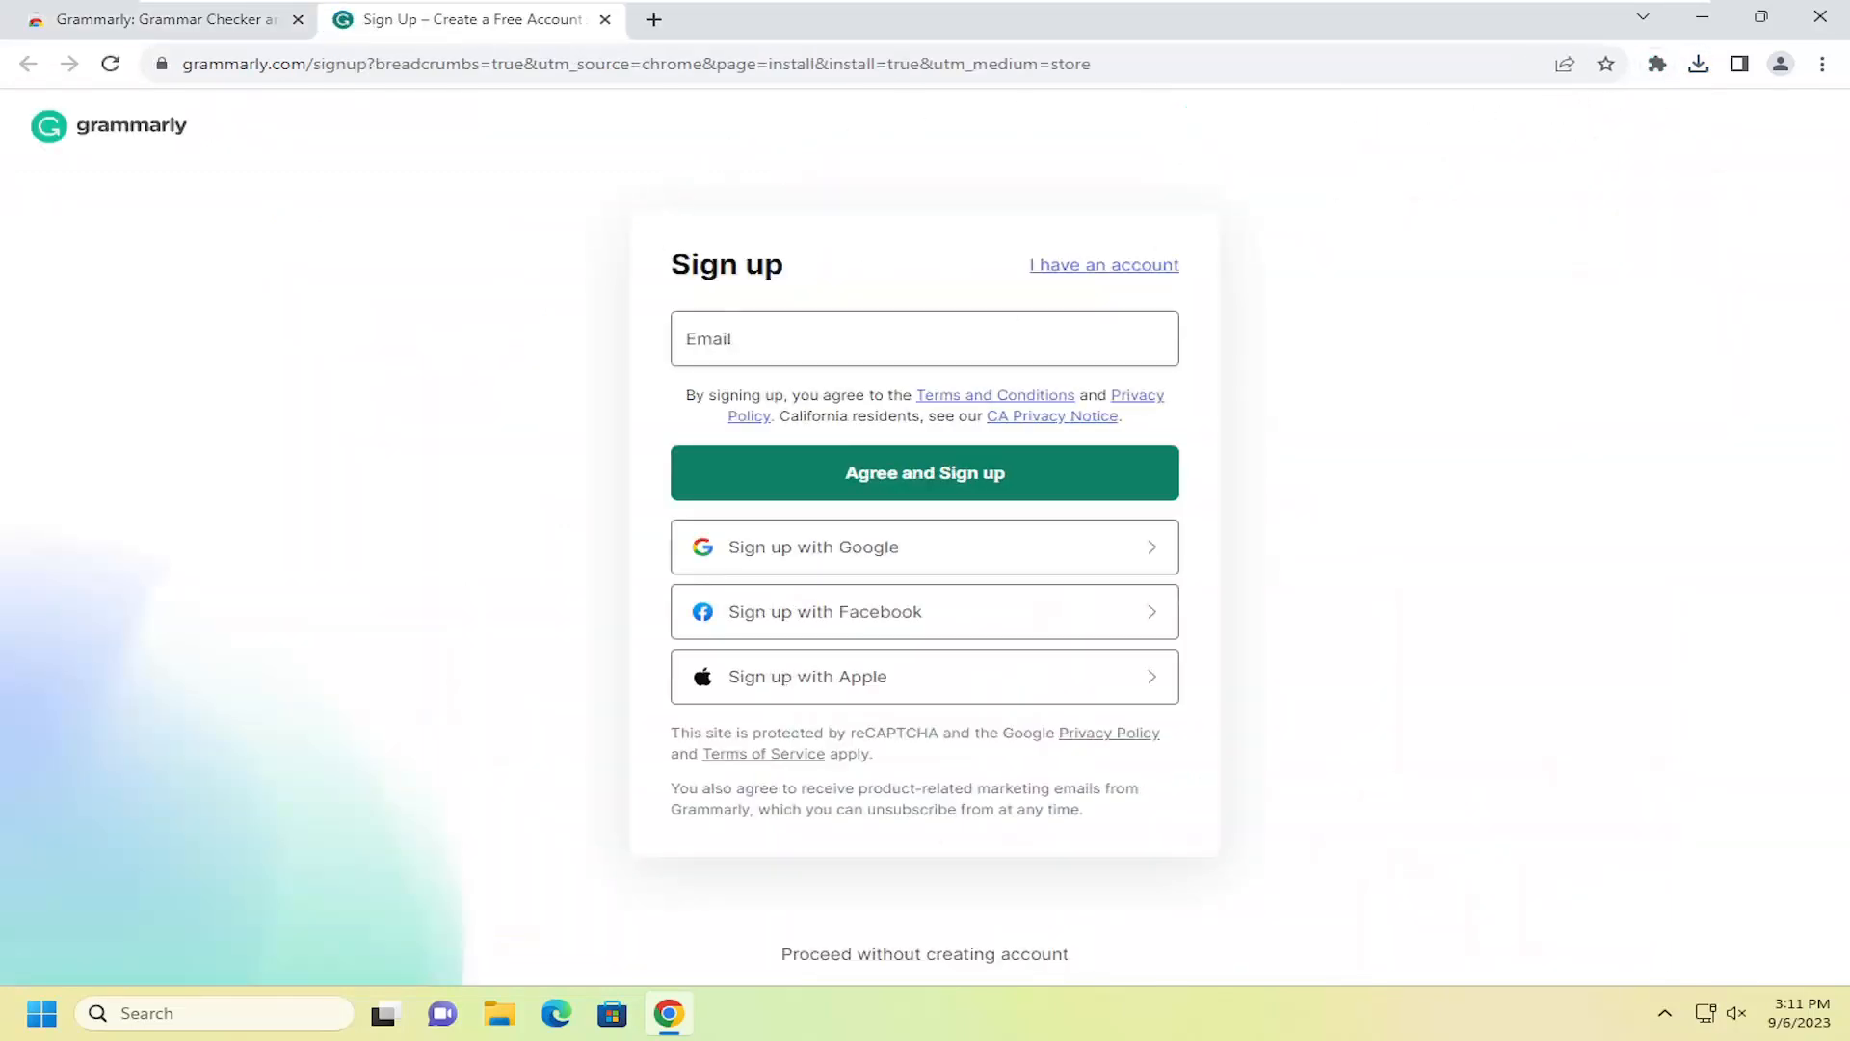
Step: Proceed without creating an account and scroll through the Grammarly demo document's alerts
left_click(924, 954)
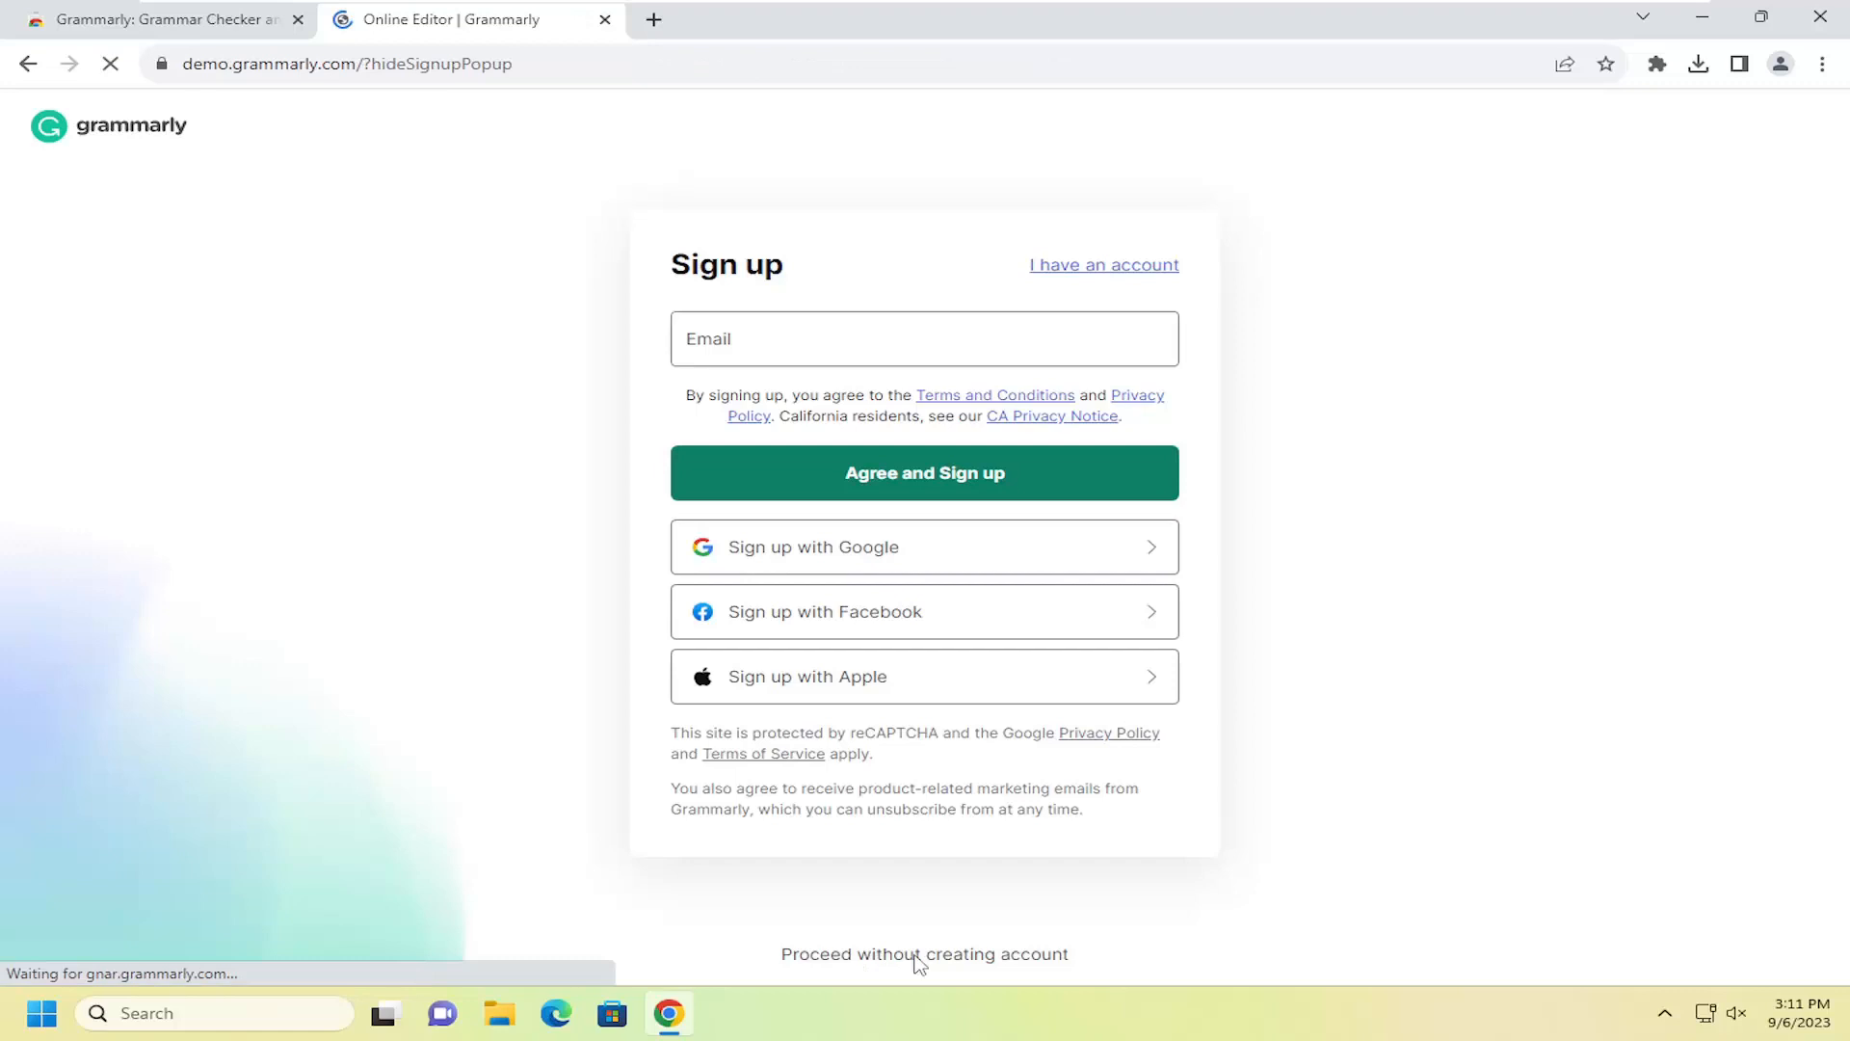
left_click(923, 954)
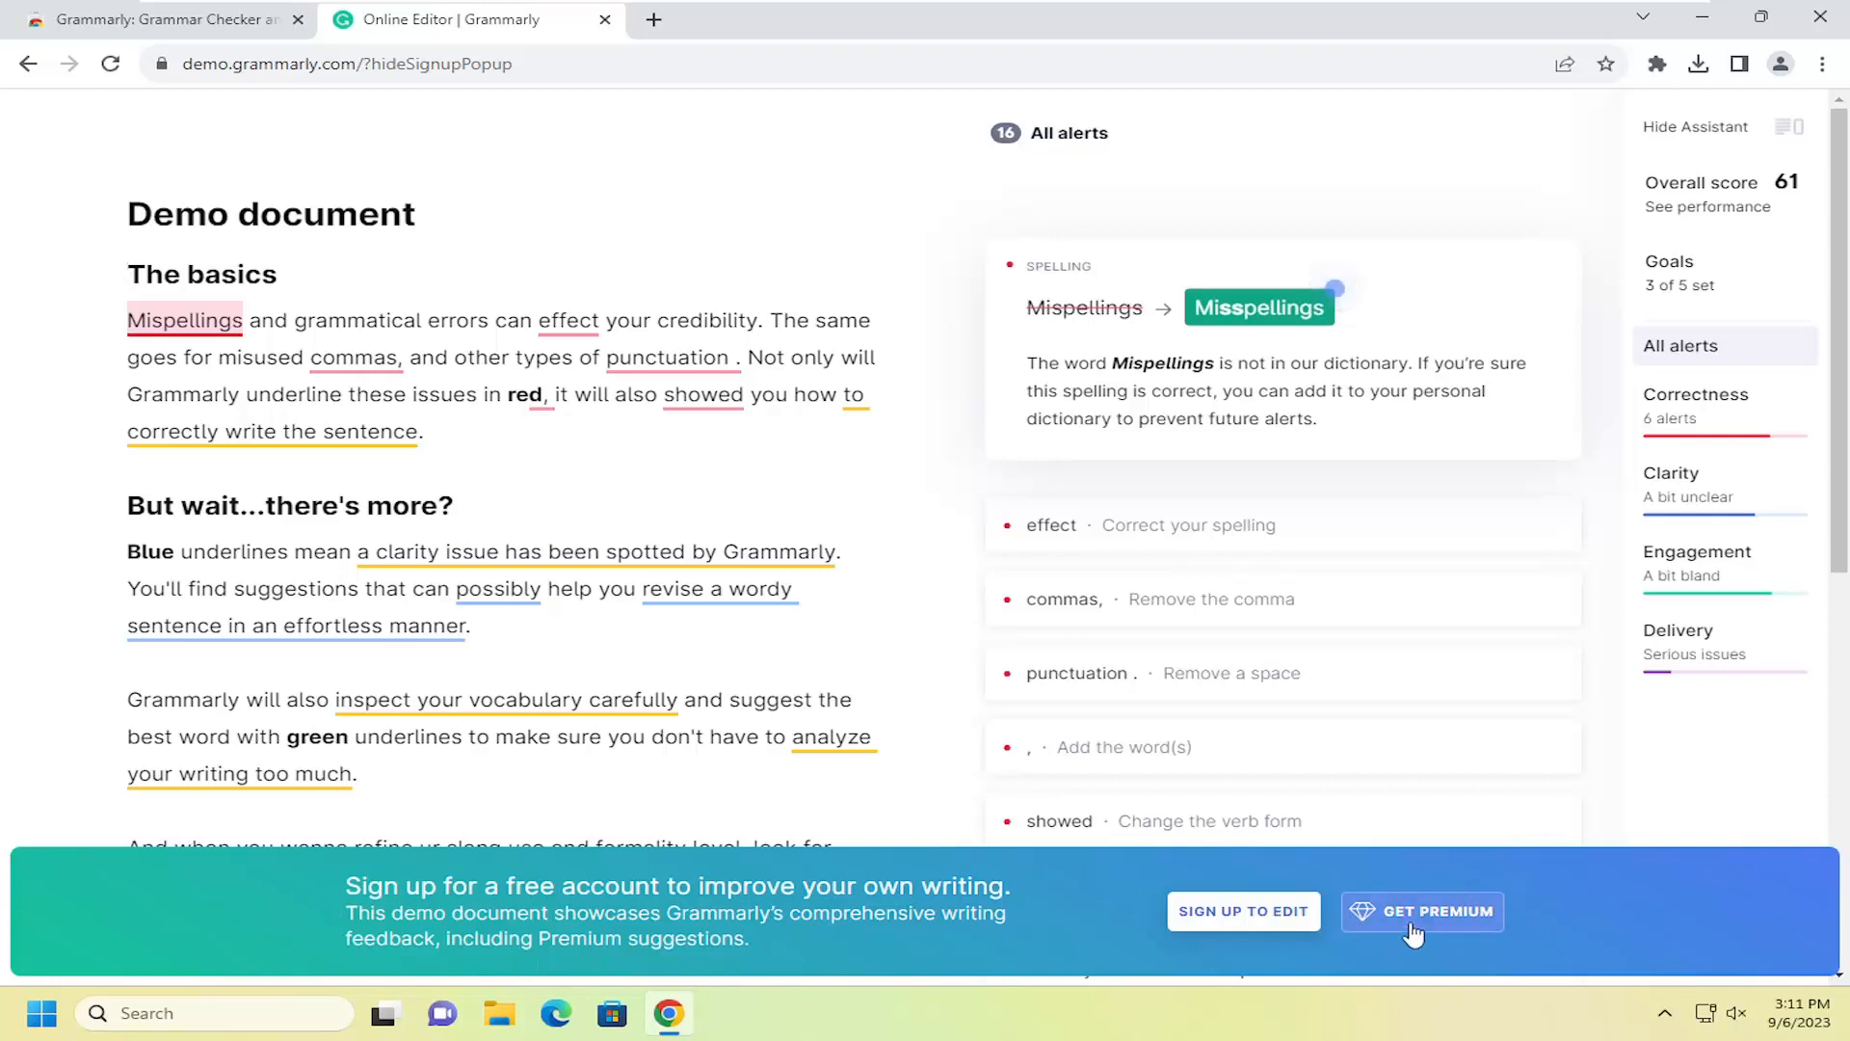
scroll("down", 3)
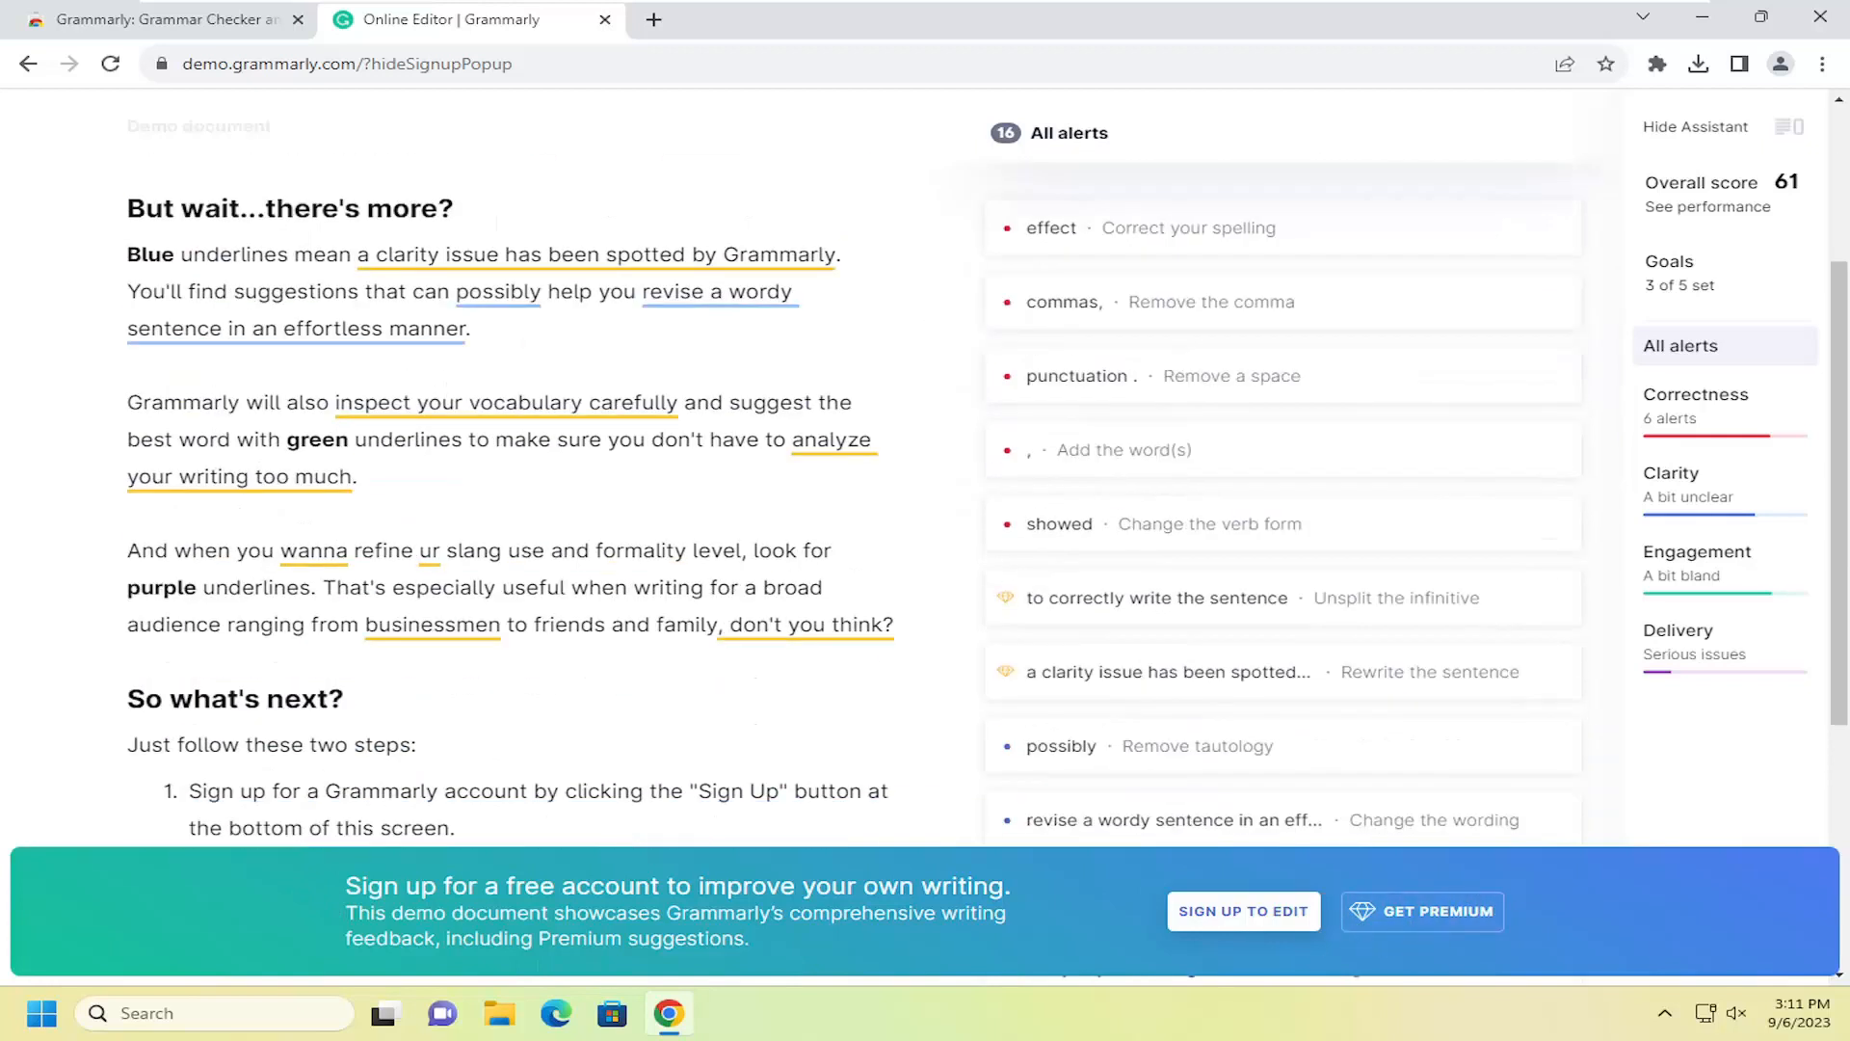